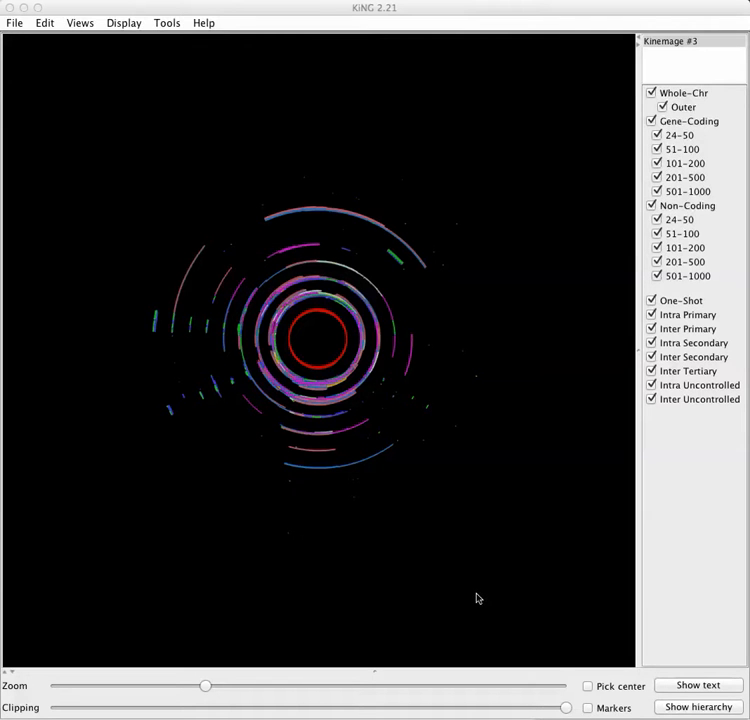
mouse_move(475, 580)
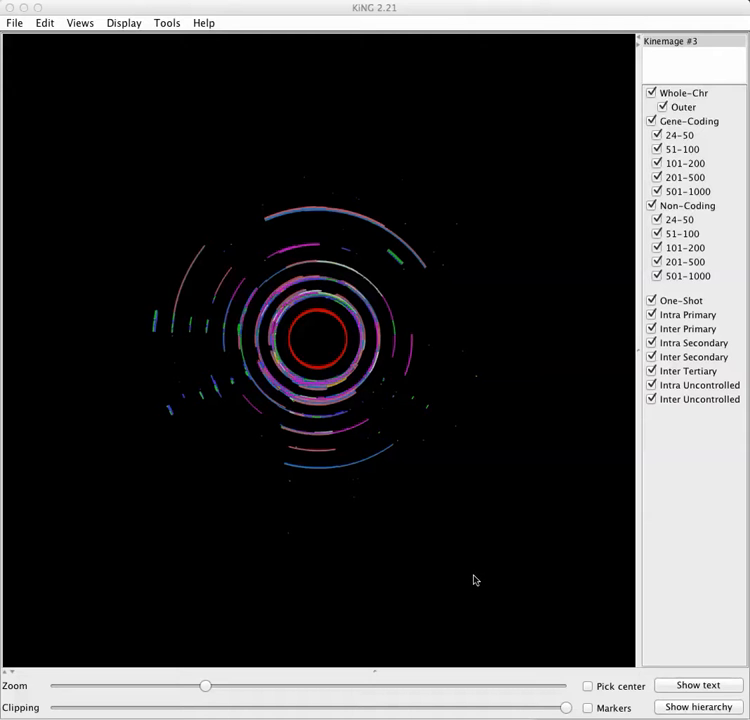
mouse_move(479, 569)
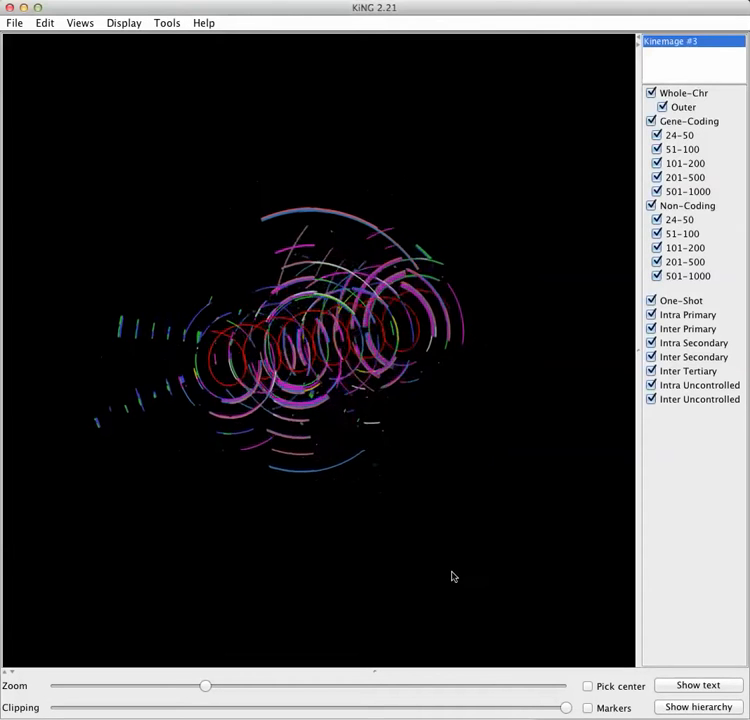
Step: Drag-rotate the concentric chromosome 1 rings into a long, side-on diagonal helical coil
drag(452, 576, 420, 606)
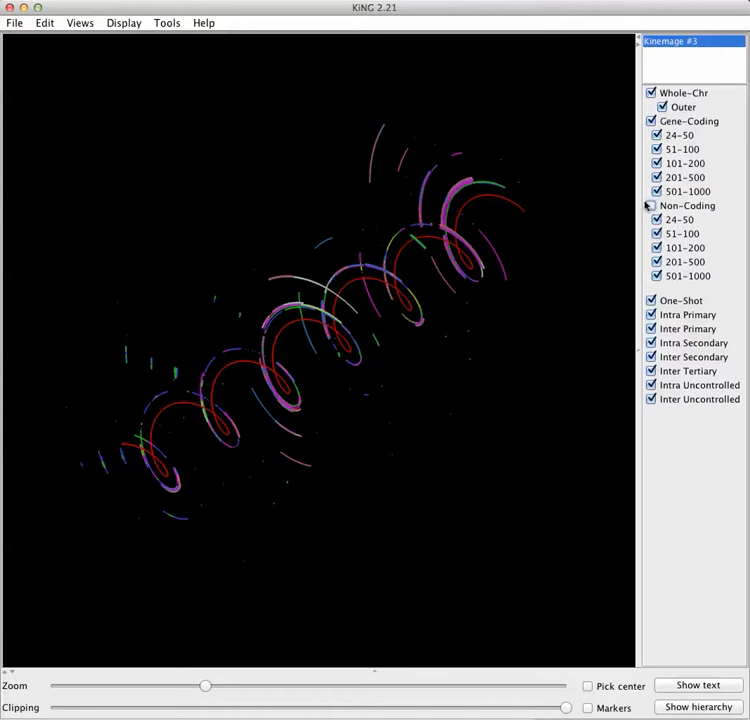
Step: Hide Non-Coding and Gene-Coding connectrons to leave the red spiral, then restore both
click(651, 205)
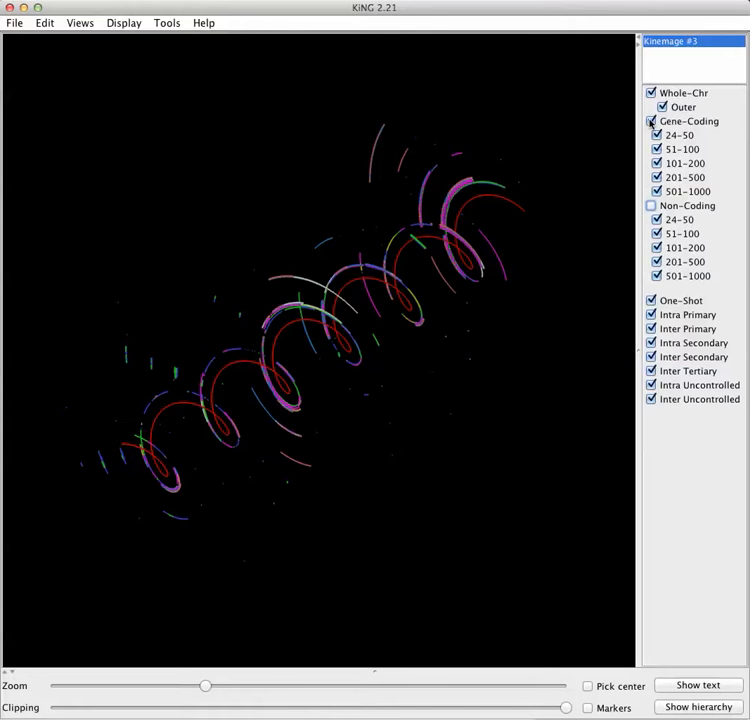
click(651, 121)
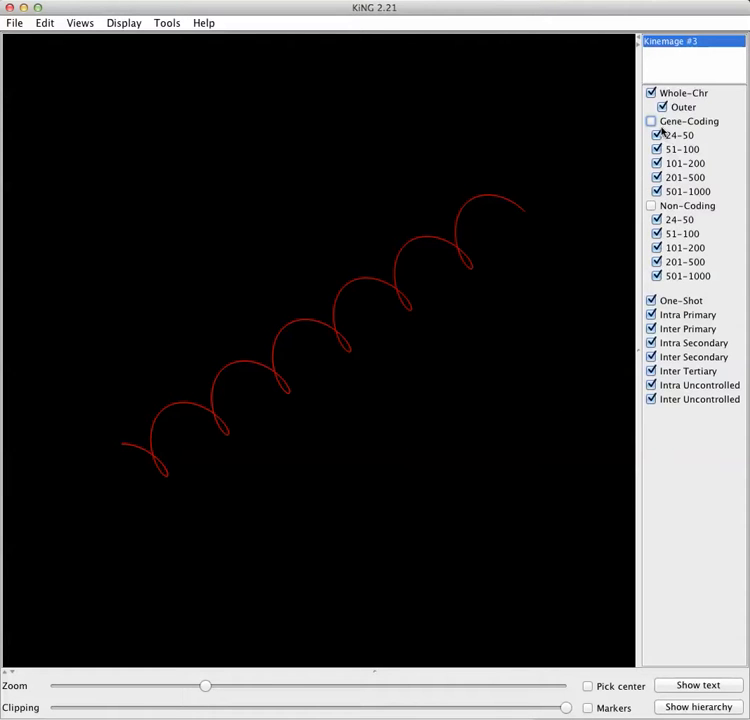
click(652, 121)
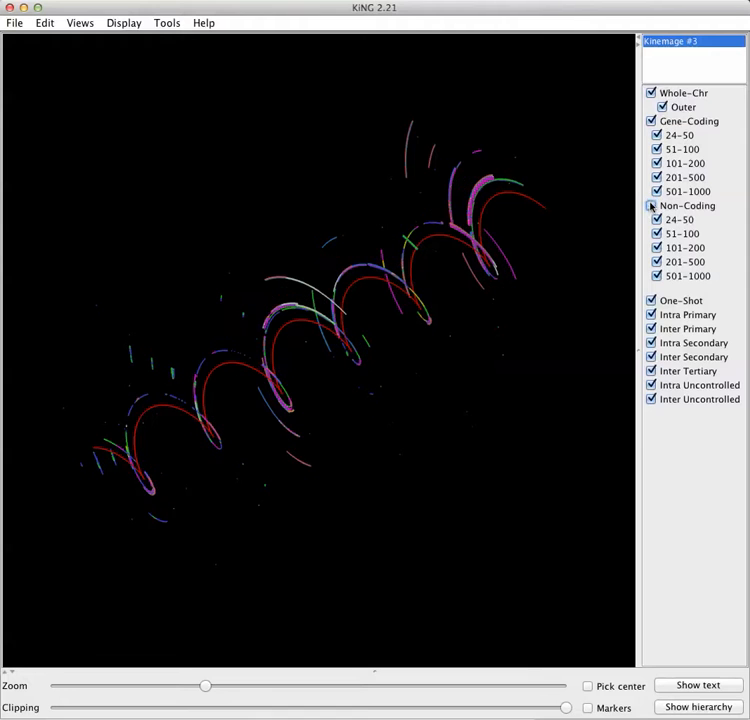
click(651, 205)
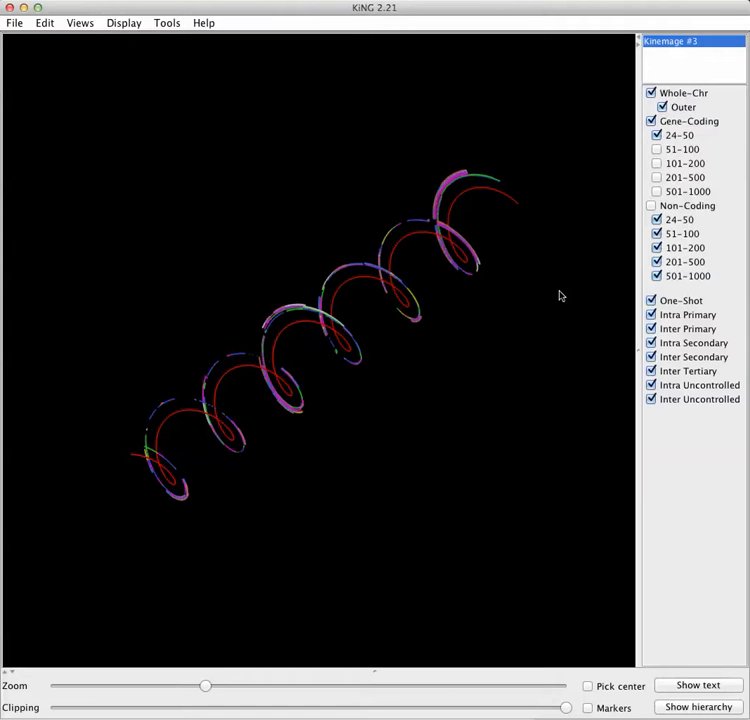
mouse_move(567, 272)
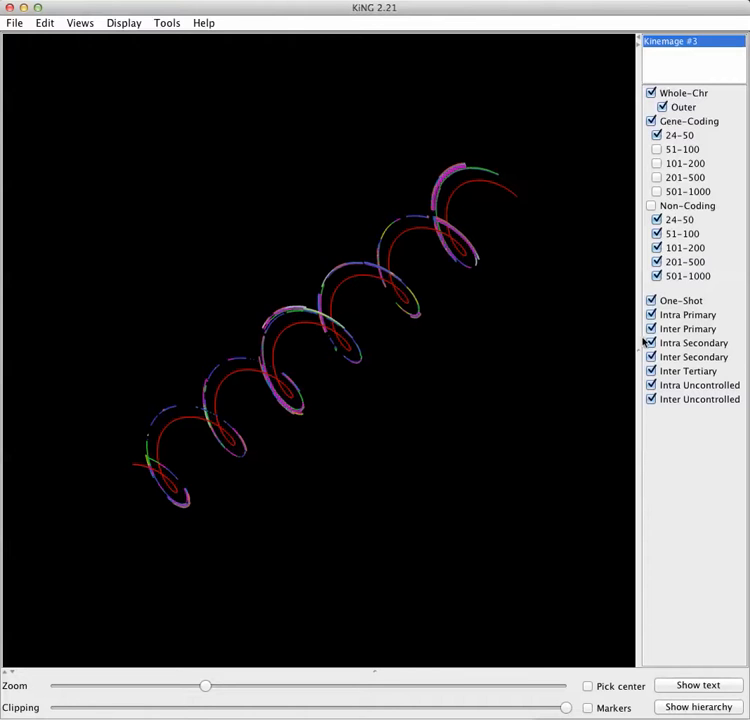
Step: Hide Non-Coding, Gene-Coding 51-1000, Inter/Intra Uncontrolled, Inter Tertiary and Intra Secondary connectrons
click(652, 399)
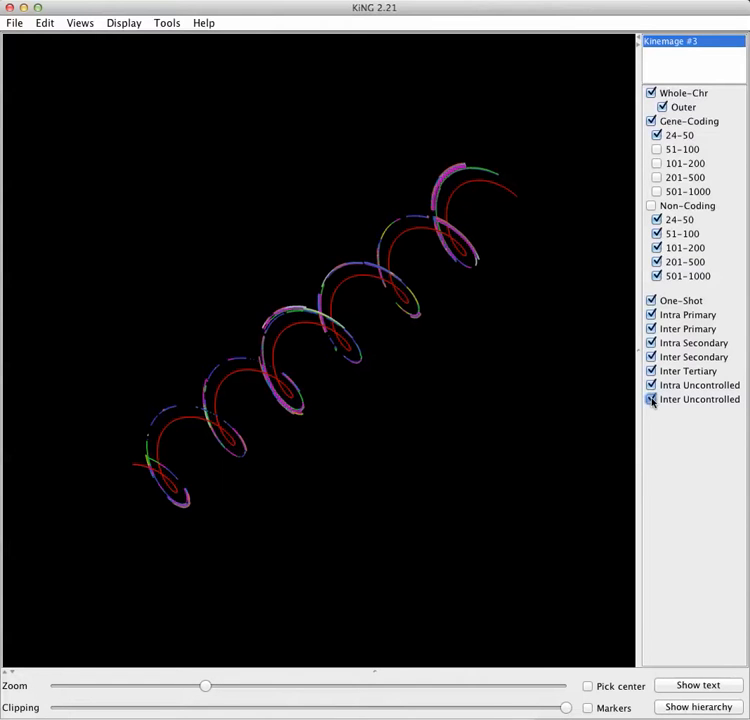
click(651, 399)
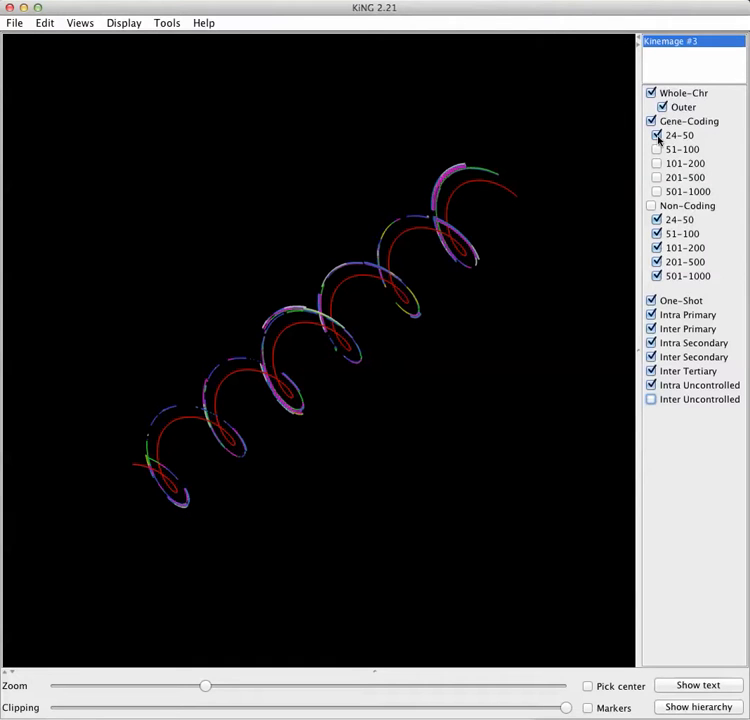
click(656, 135)
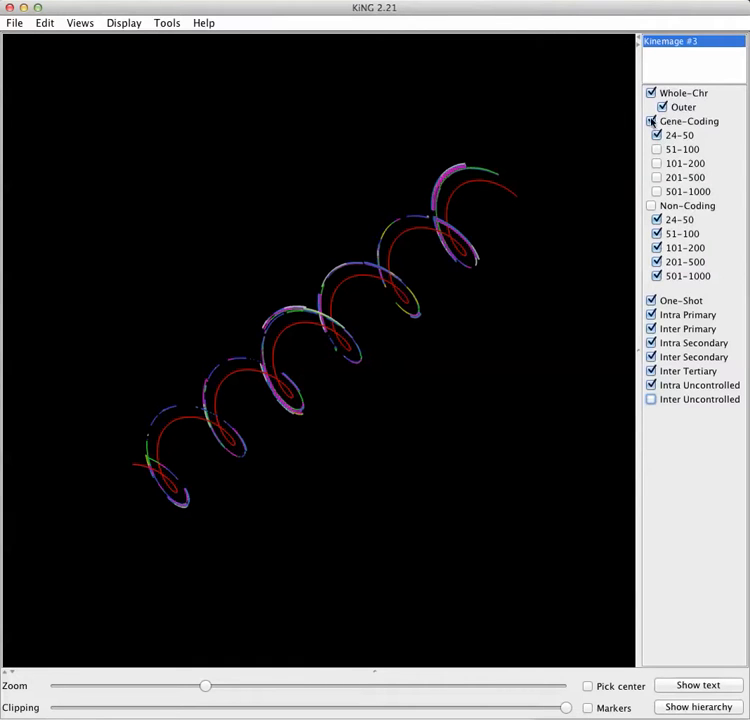
click(652, 121)
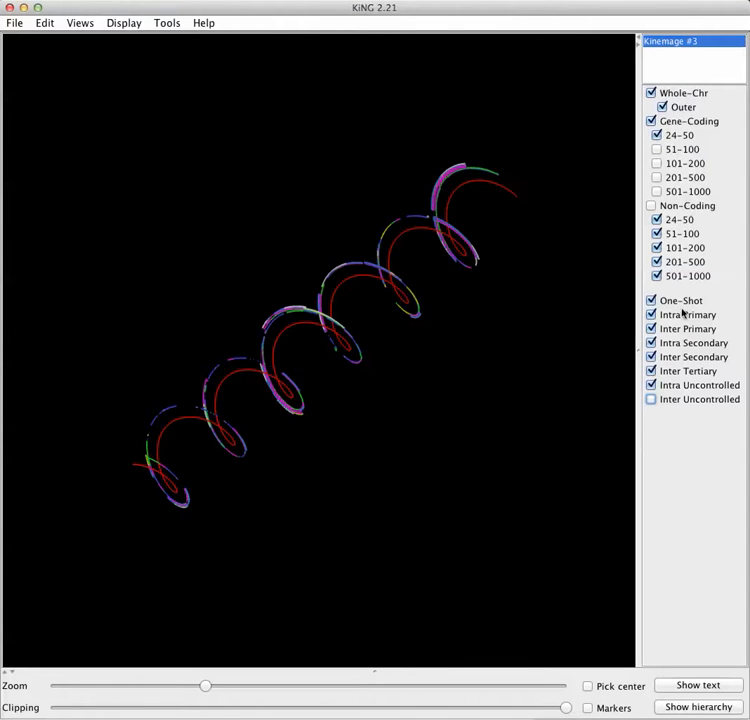
click(651, 385)
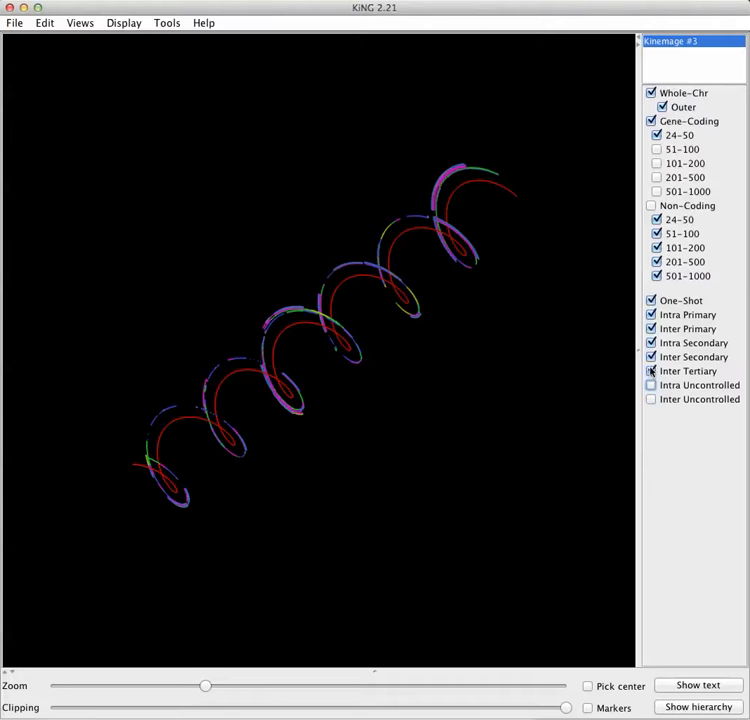
click(651, 371)
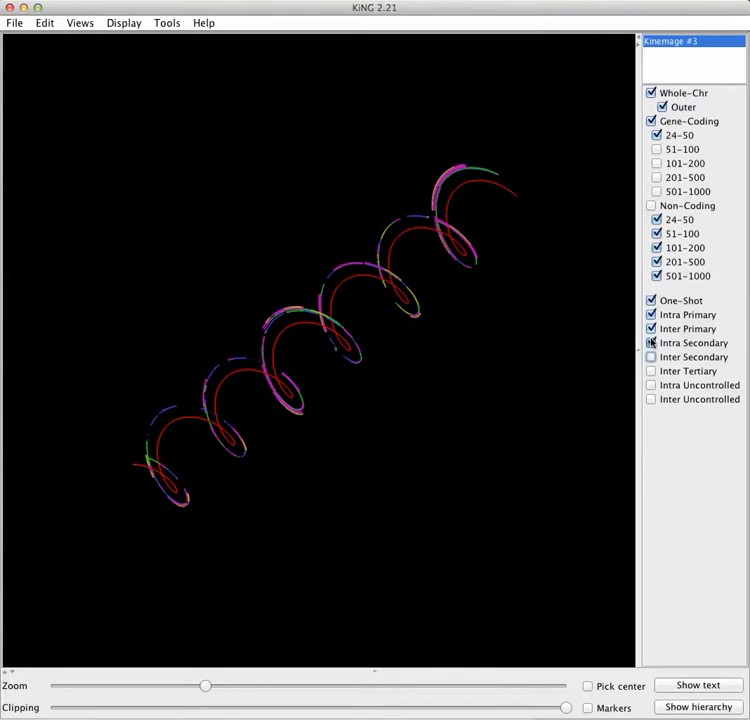
click(651, 343)
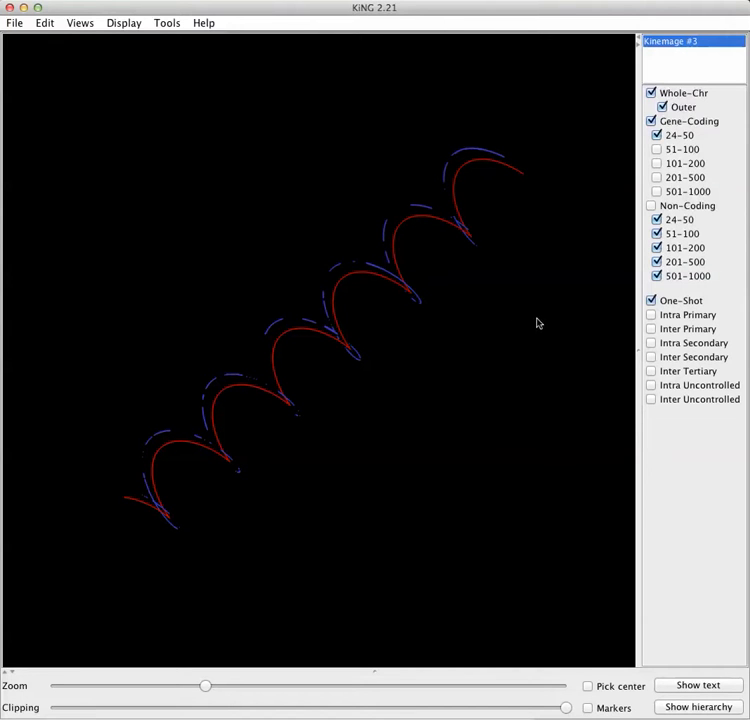
mouse_move(491, 317)
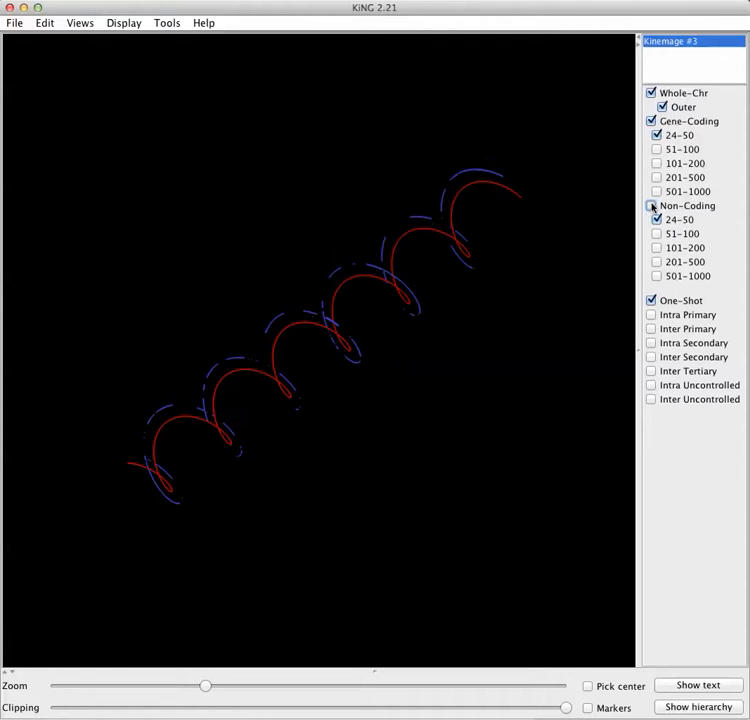
Step: Show the 24-50 Non-Coding connectrons and enable Pick center
click(656, 206)
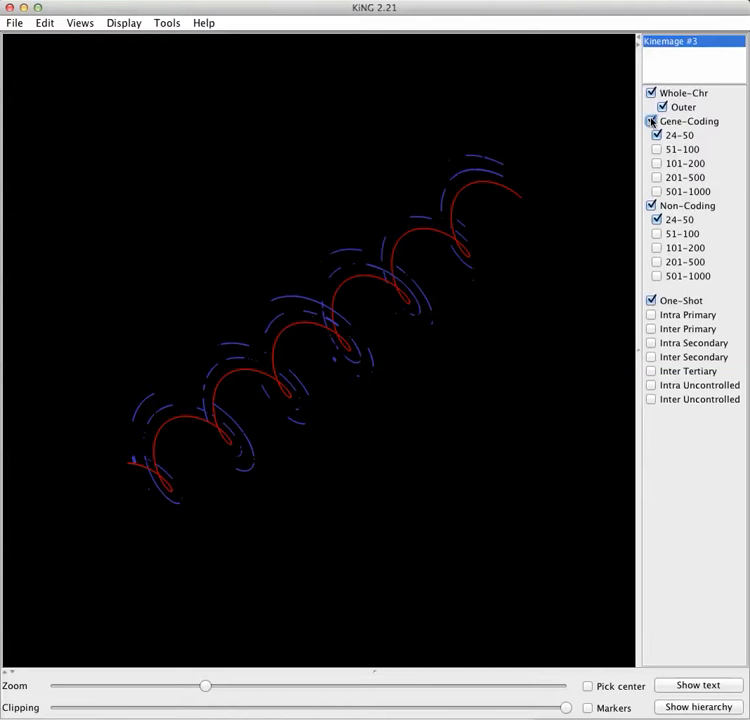
click(651, 121)
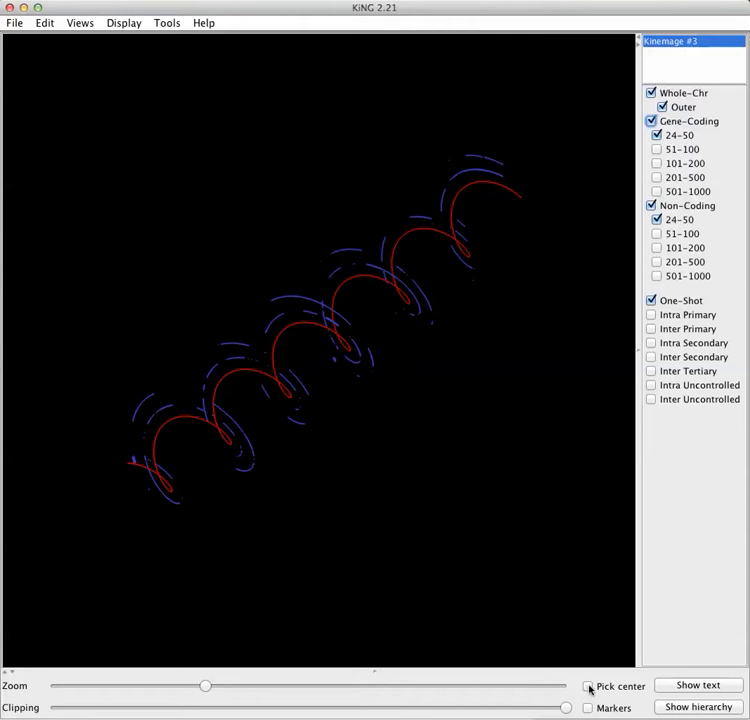
click(588, 686)
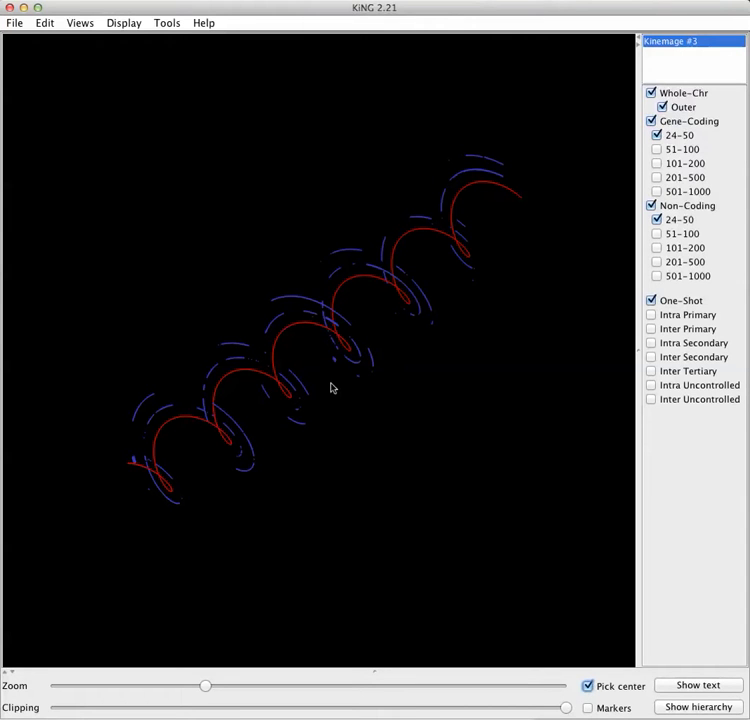
mouse_move(350, 363)
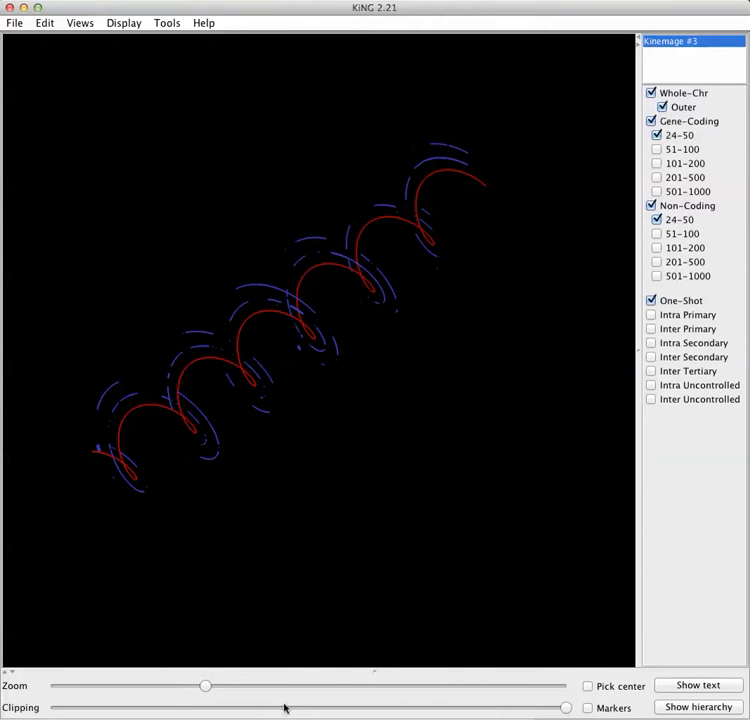
Step: Zoom in on the one-shot arcs and hide the Non-Coding connectrons
drag(205, 686, 265, 686)
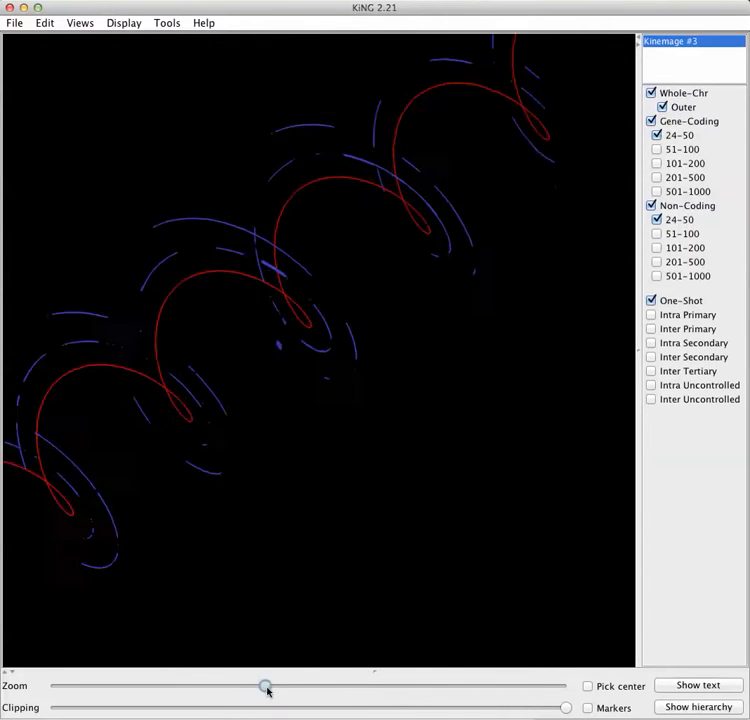
drag(267, 686, 355, 686)
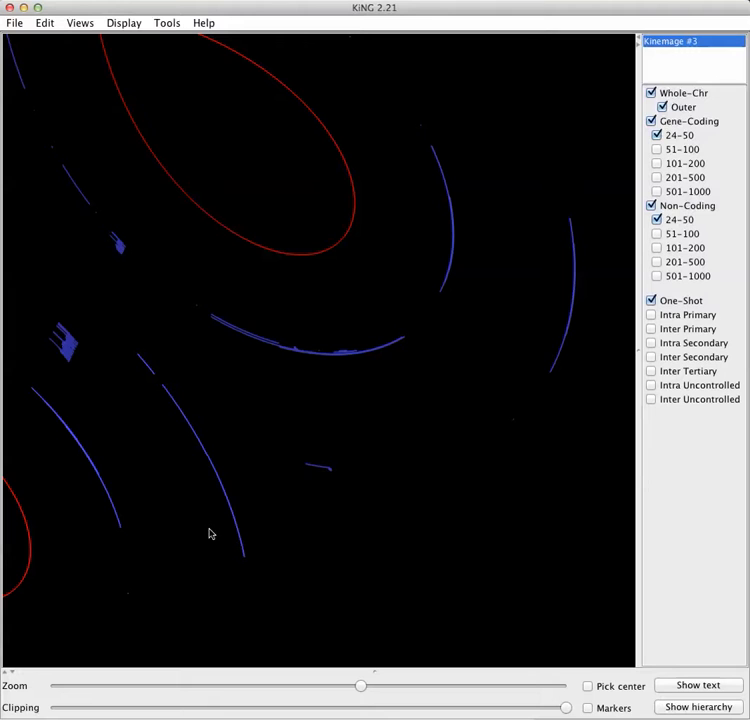
click(651, 300)
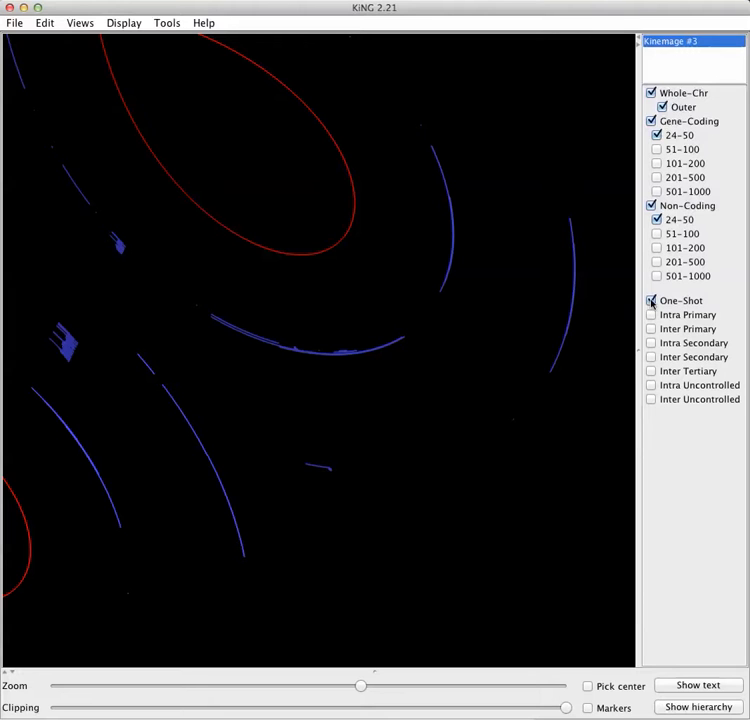
click(651, 205)
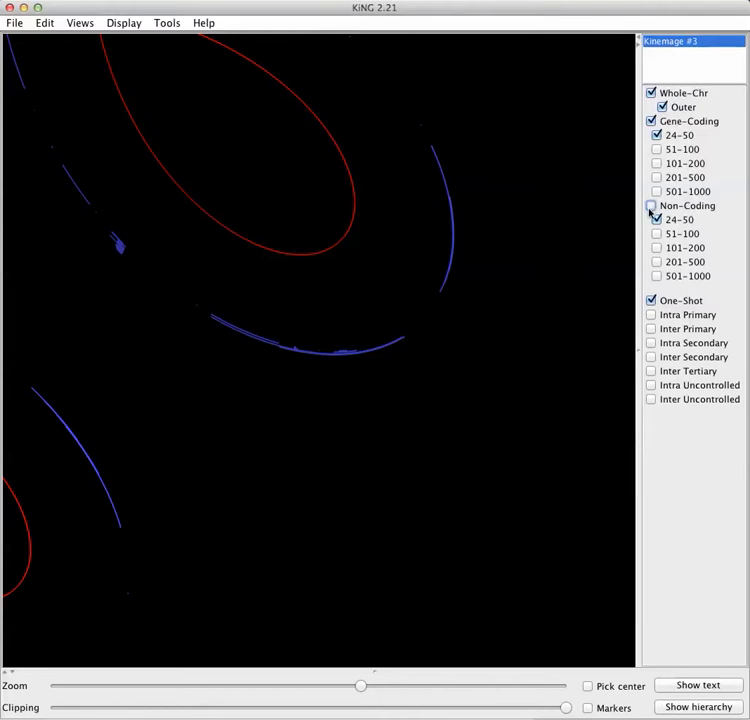
click(656, 219)
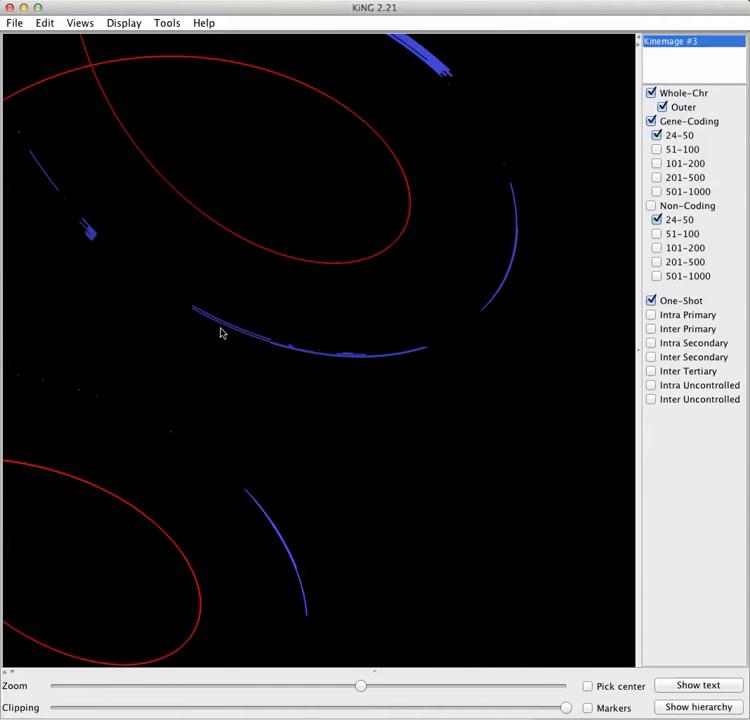
mouse_move(253, 354)
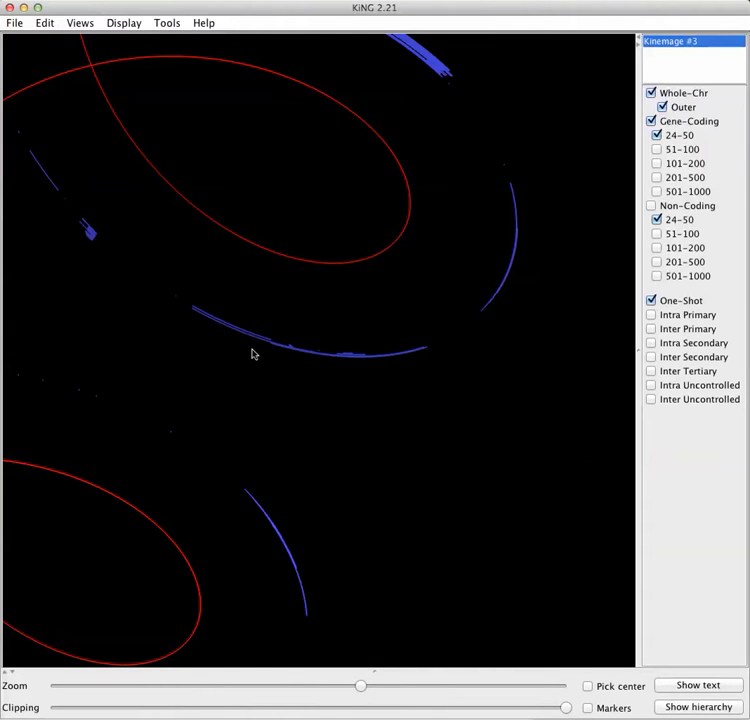
Step: Magnify the blue arc and pick a connectron: chr 1, pos 88.0, rule 3481
drag(360, 685, 385, 685)
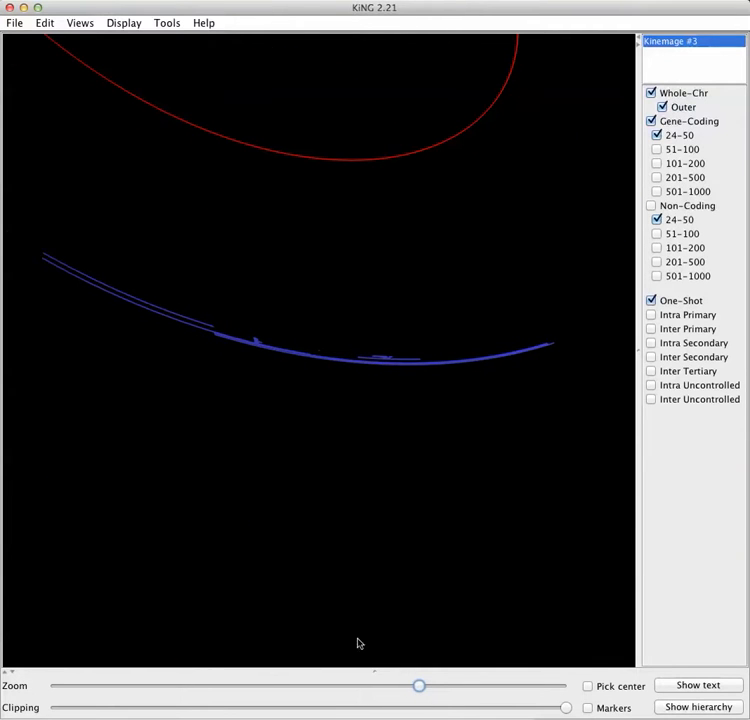
mouse_move(390, 371)
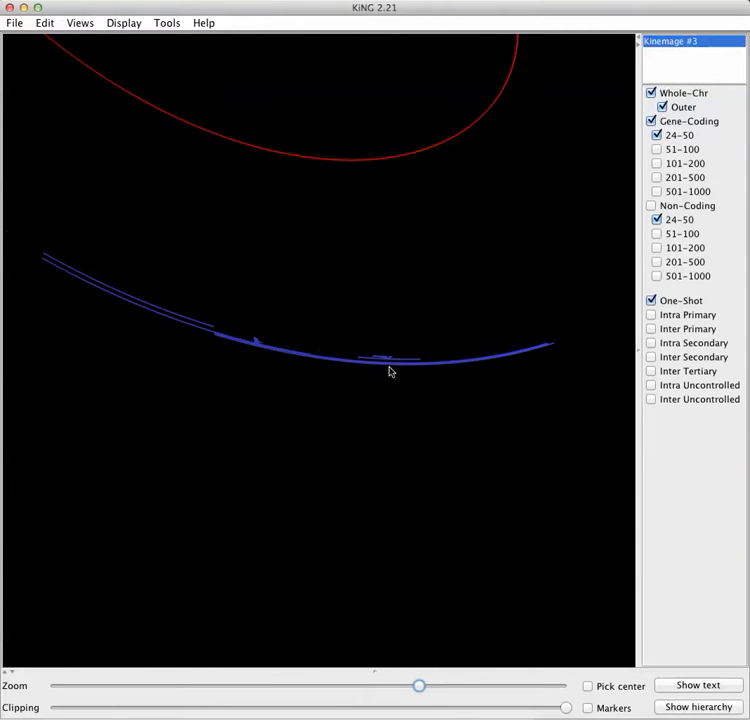
mouse_move(387, 365)
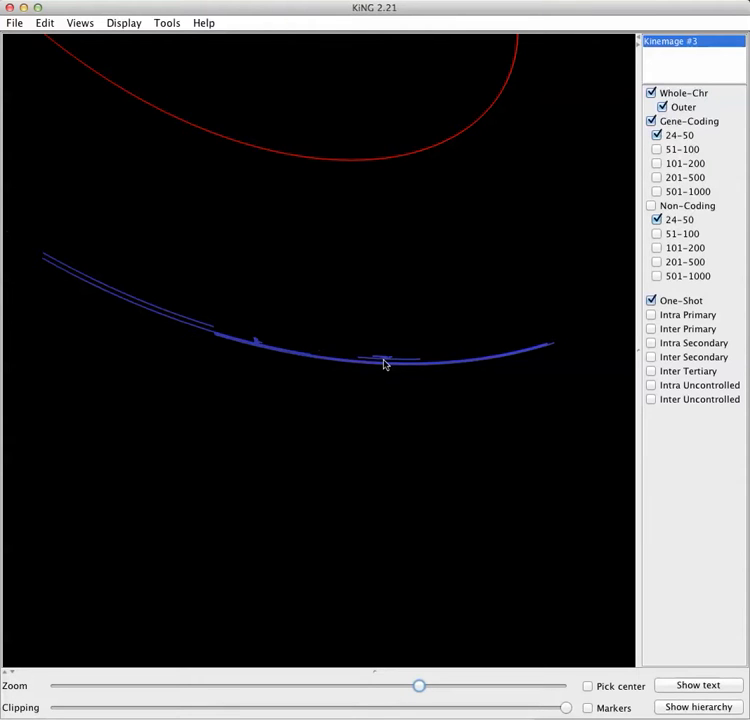
click(385, 362)
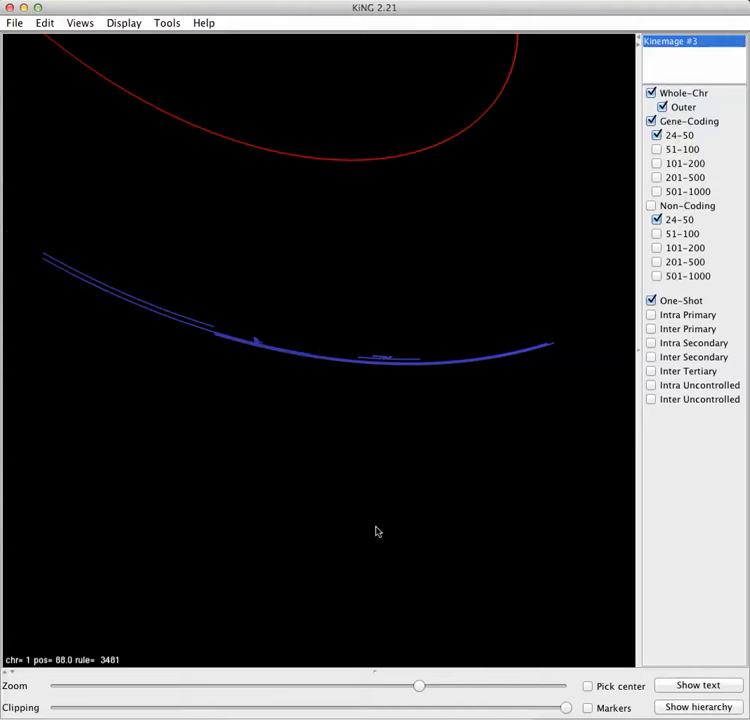
drag(419, 685, 495, 685)
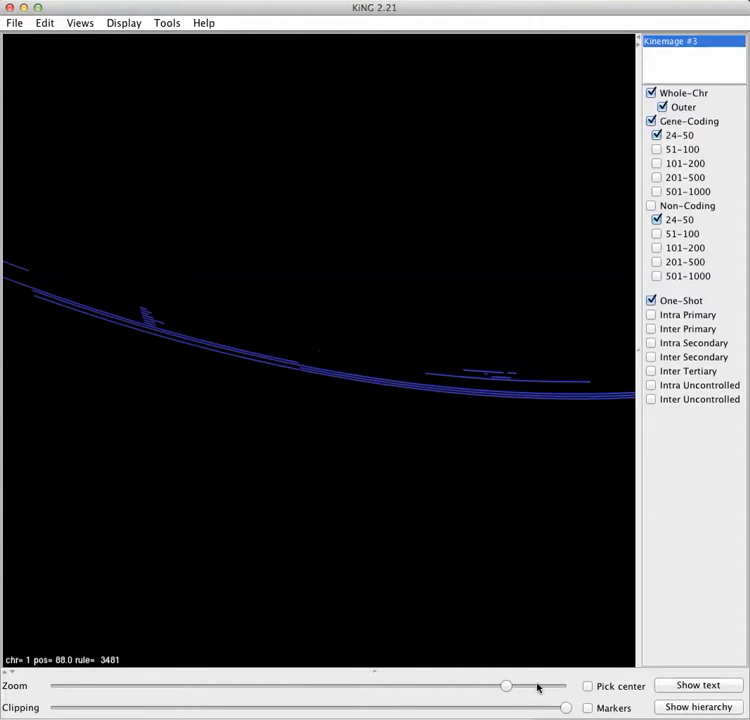
Step: Toggle Pick center, zoom fully into the short crossing lines, then back out
click(588, 686)
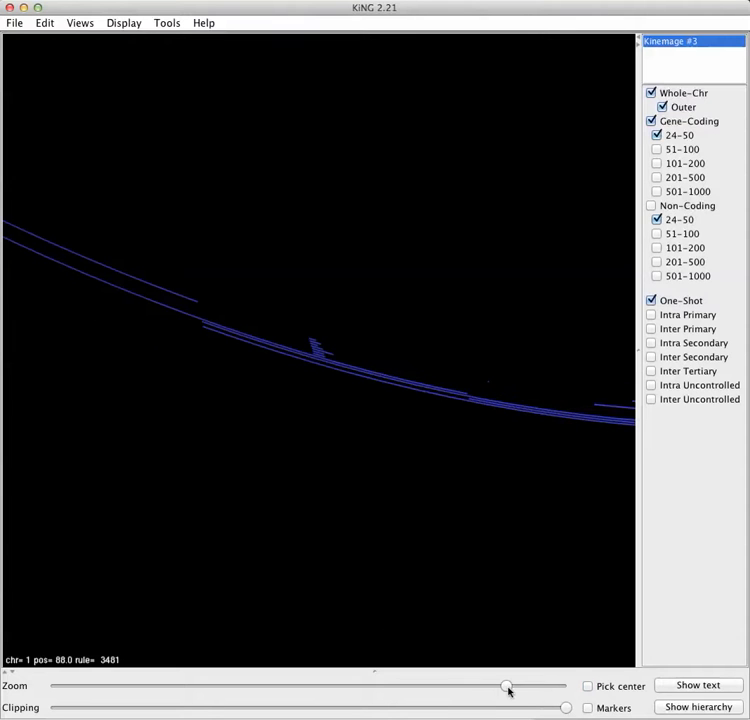
drag(508, 686, 567, 686)
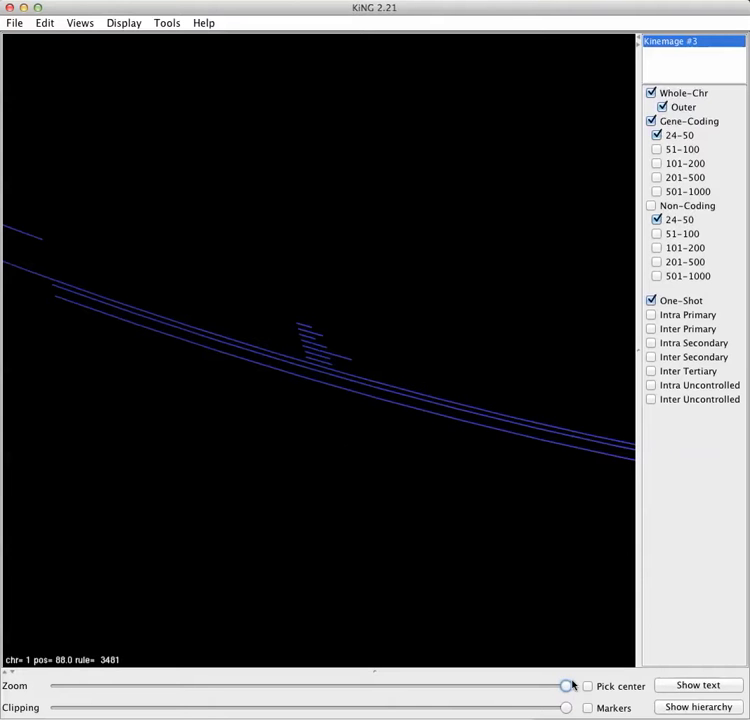
drag(568, 686, 487, 686)
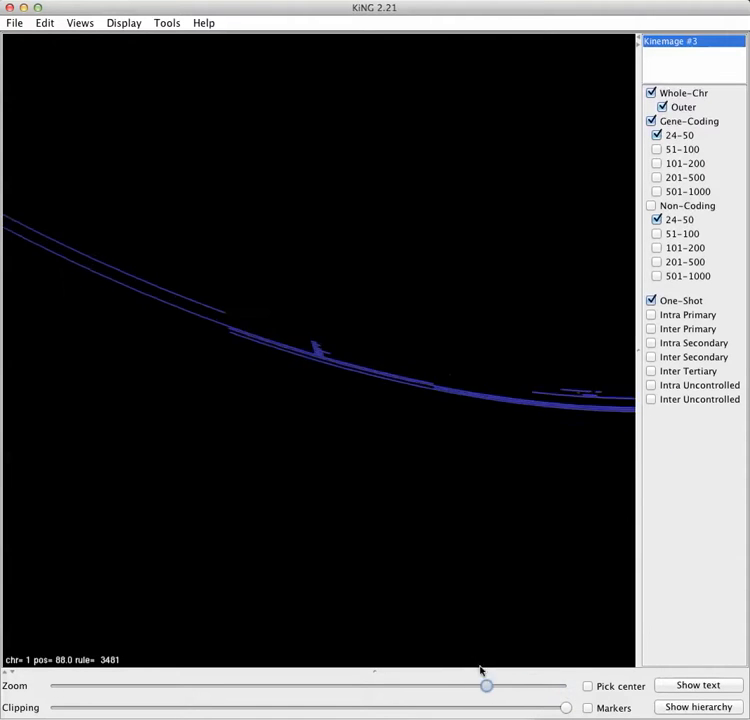
drag(487, 685, 358, 685)
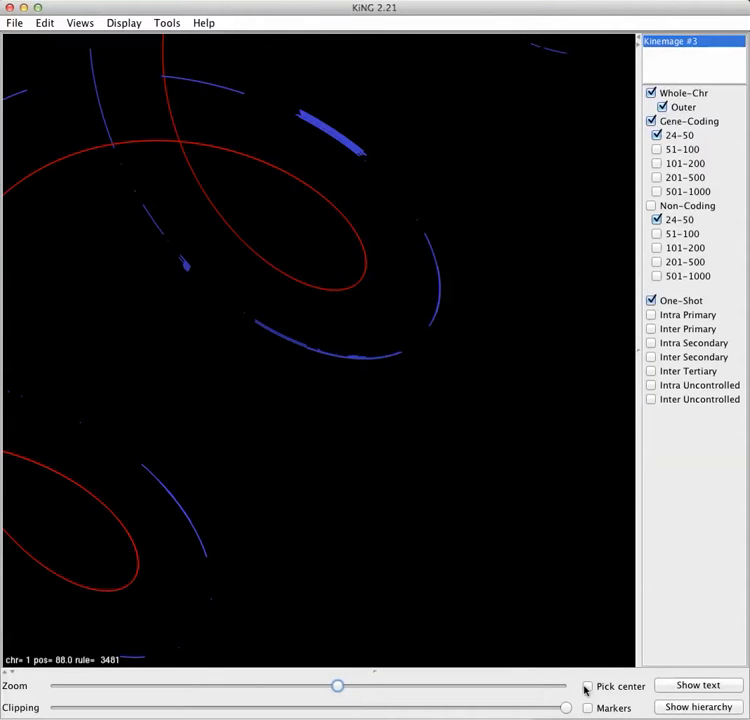
Step: Close in on the dense blue bundle, then zoom out to the whole spiral
click(588, 686)
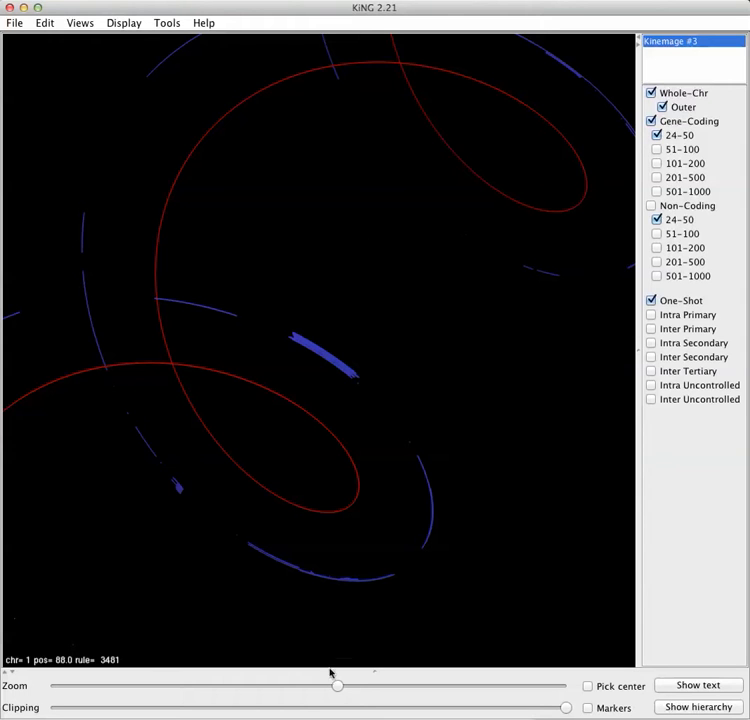
drag(337, 685, 447, 685)
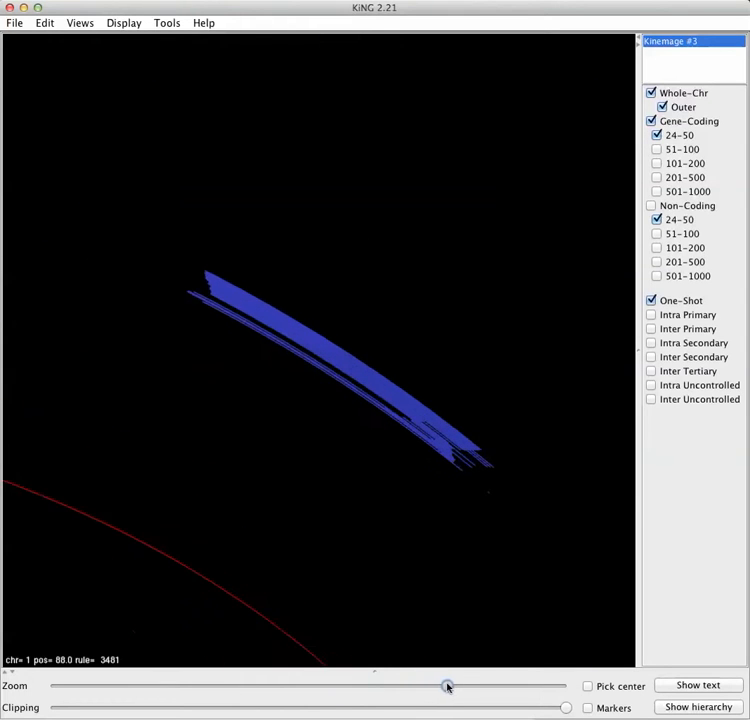
drag(448, 686, 453, 686)
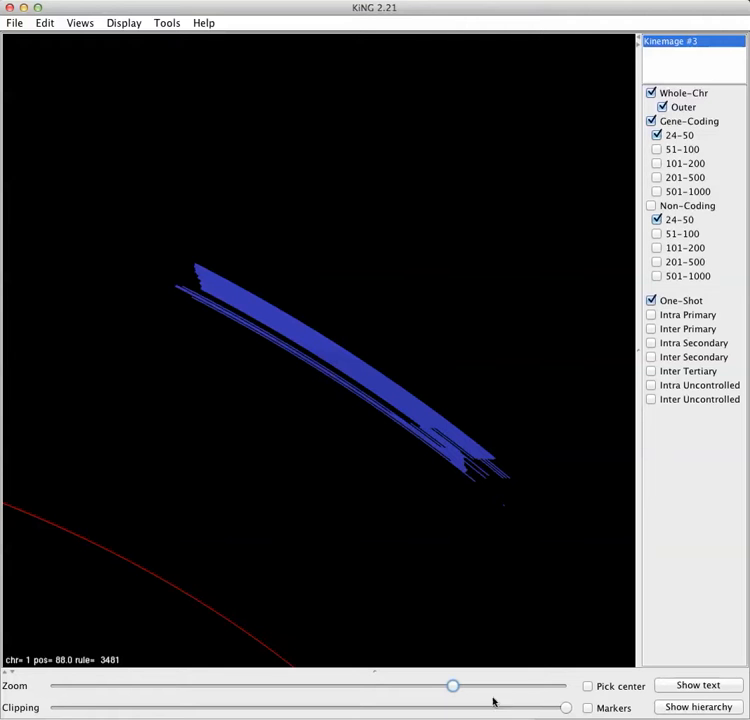
drag(453, 685, 294, 685)
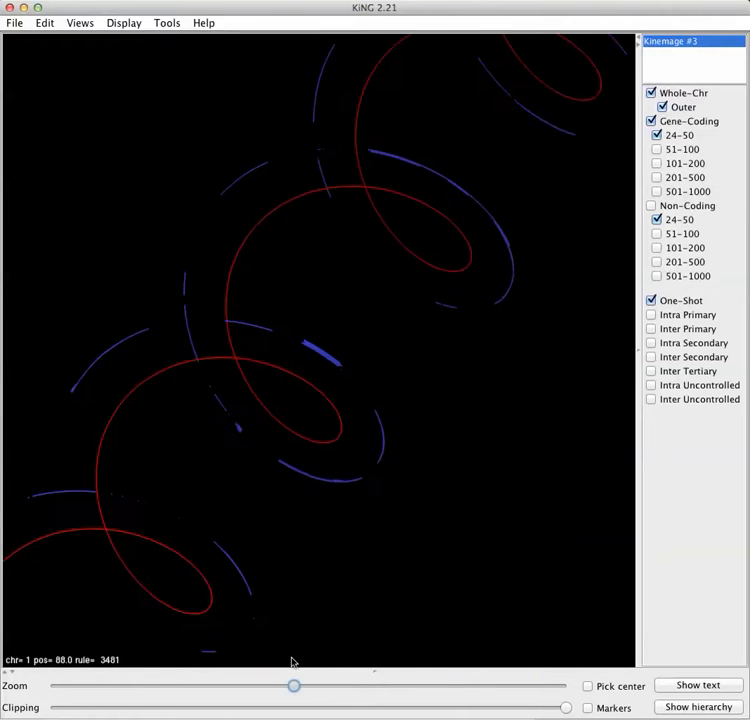
drag(294, 685, 237, 685)
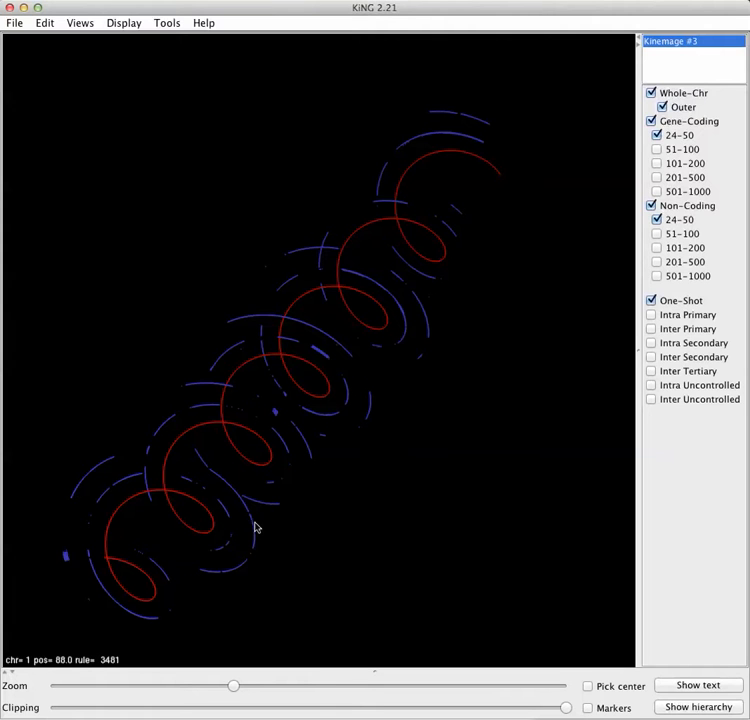
Step: Hide Gene-Coding connectrons and magnify the non-coding one-shot bundle into separate strands
click(652, 121)
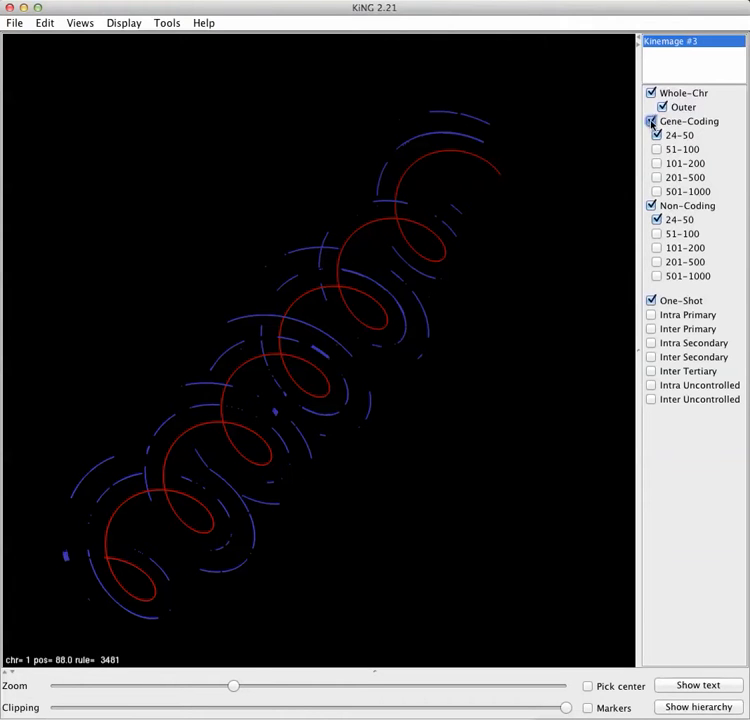
click(651, 121)
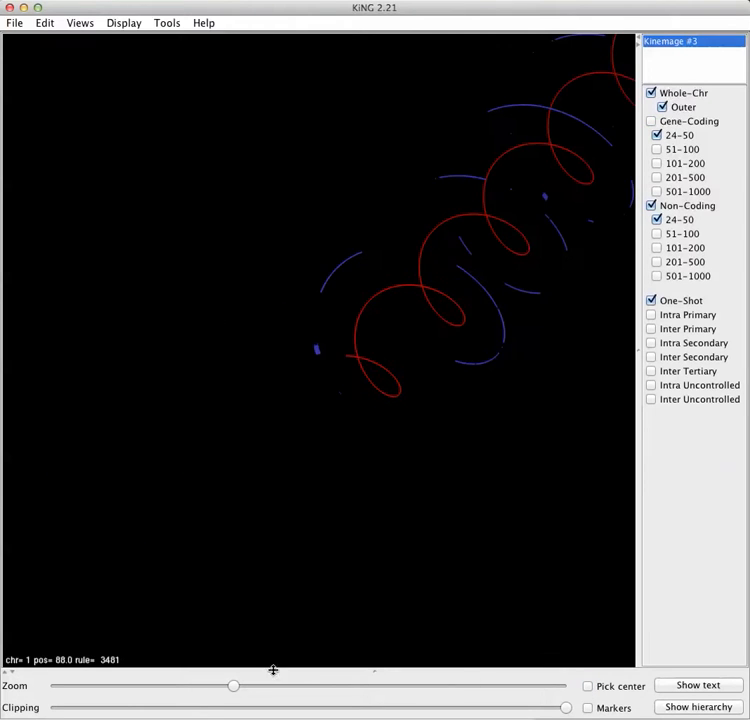
drag(233, 686, 458, 686)
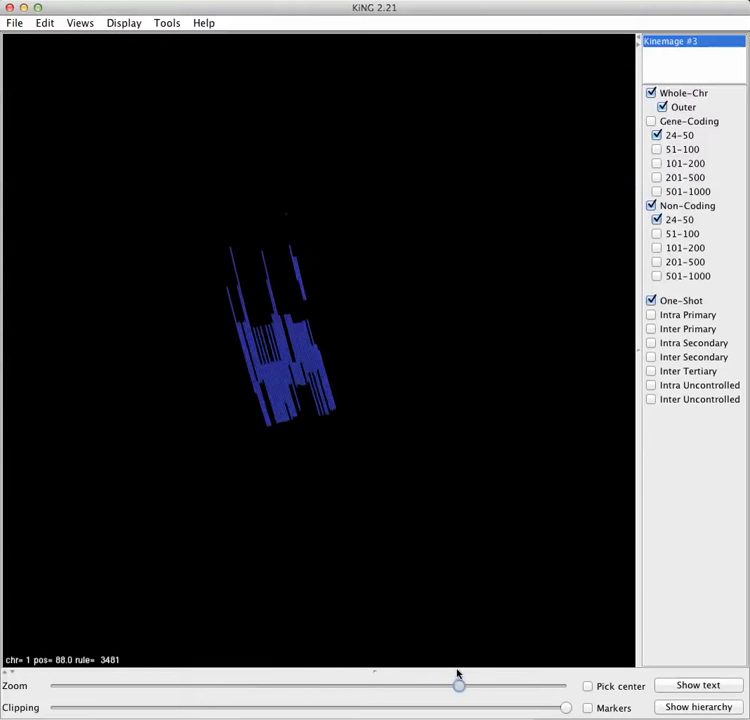
drag(458, 686, 501, 686)
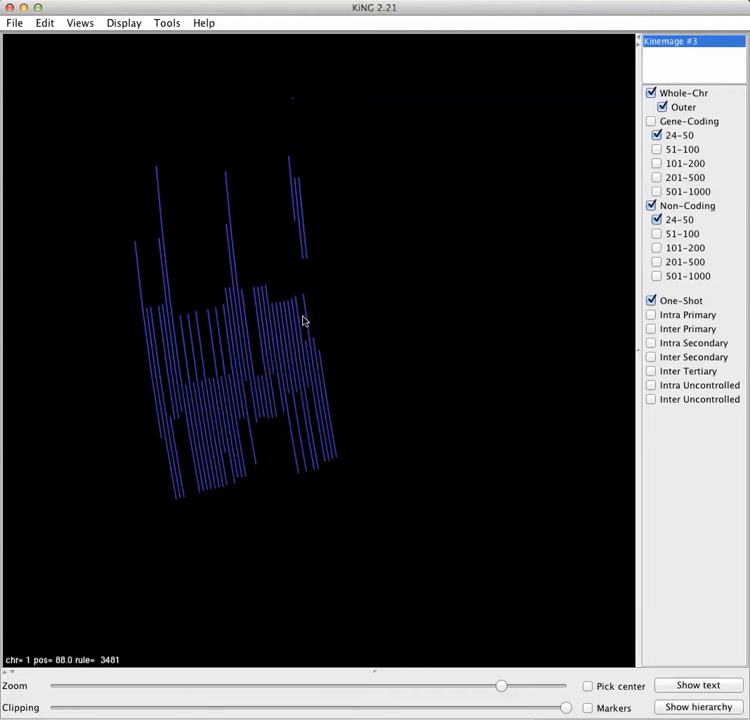
mouse_move(293, 395)
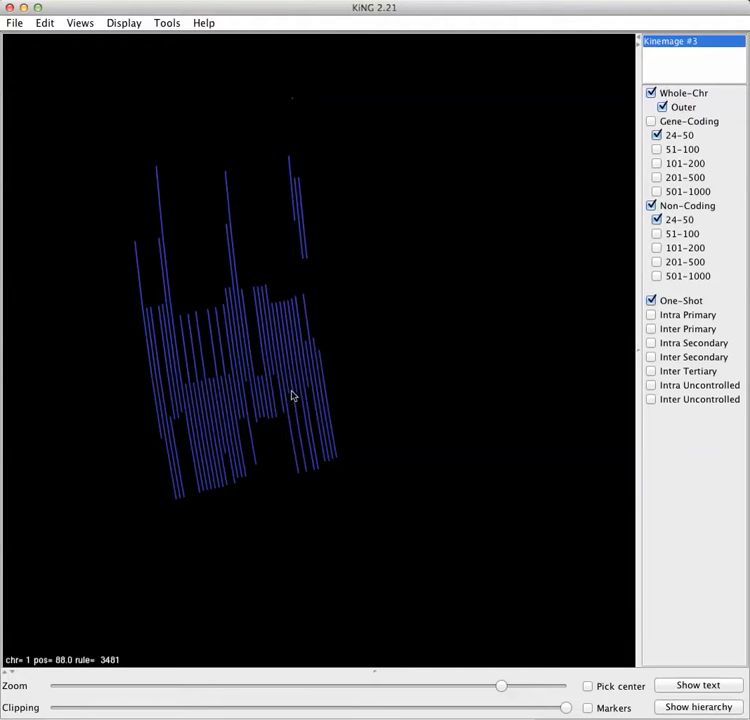
mouse_move(168, 368)
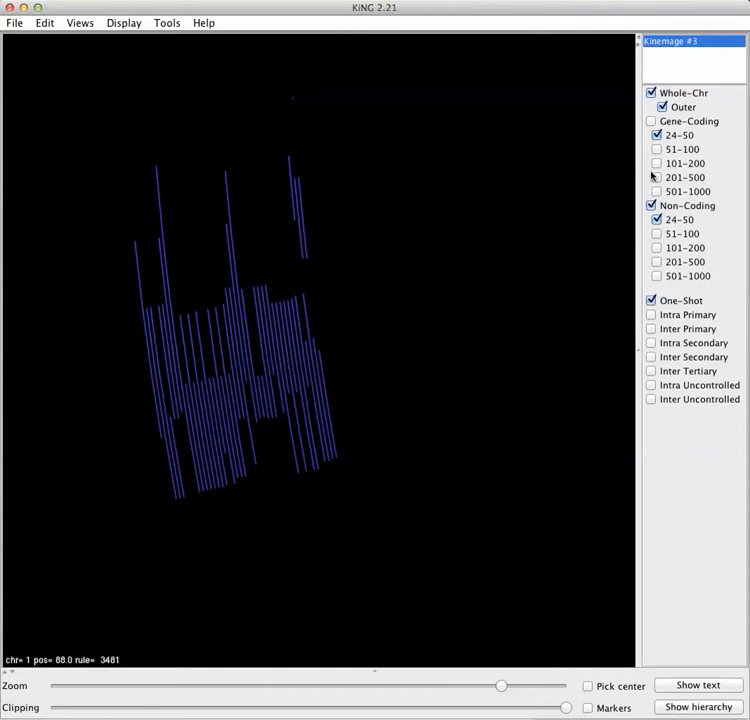
Step: Show the Gene-Coding connectrons again and zoom out around the bundle
click(651, 121)
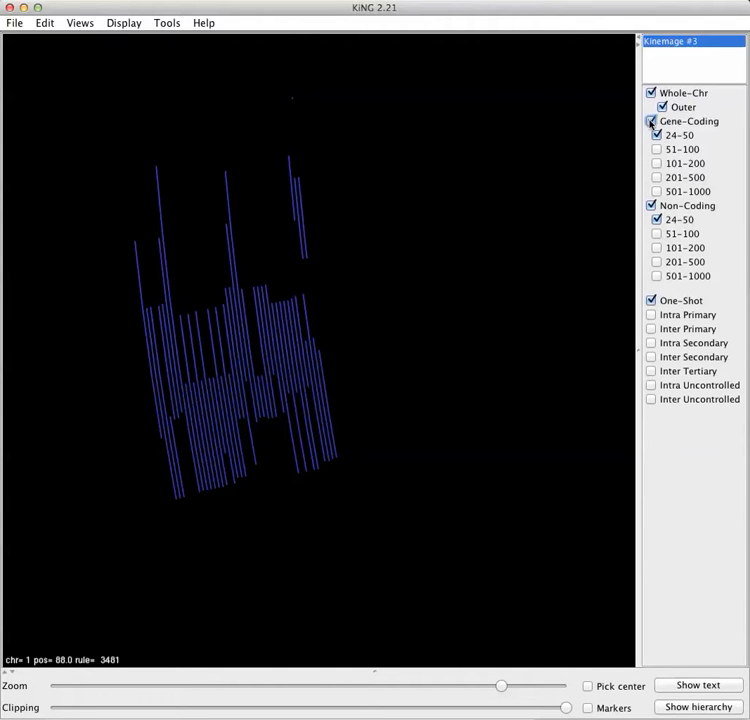
click(652, 121)
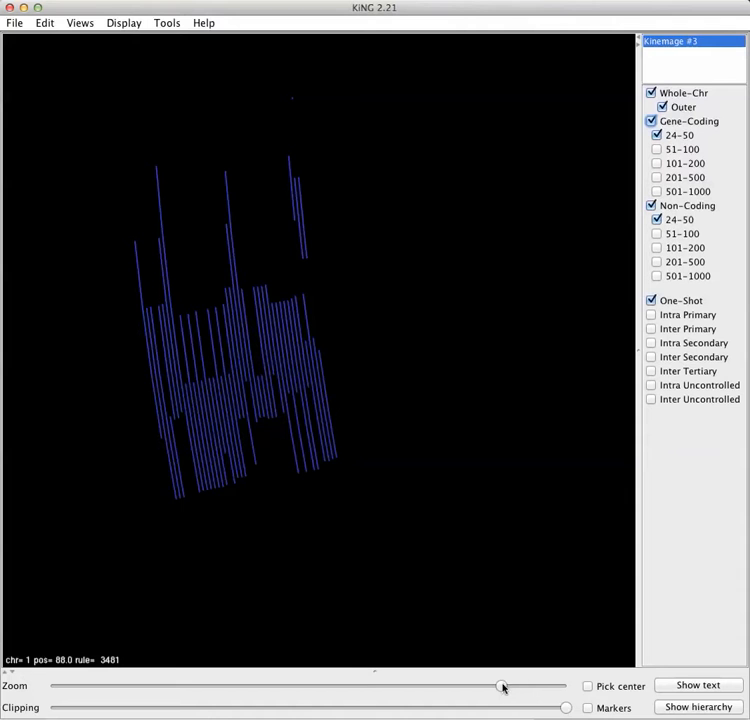
drag(503, 686, 255, 686)
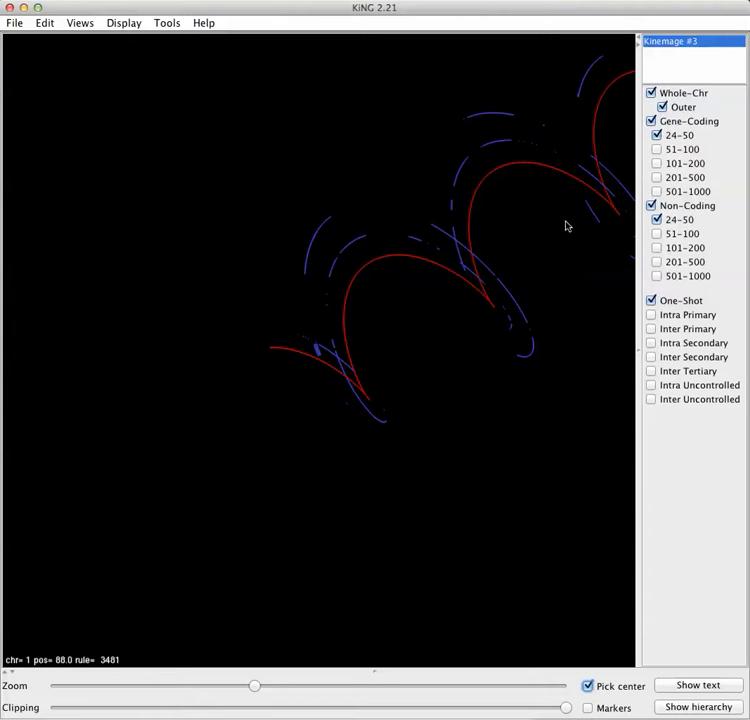
Step: Rotate the spiral until its coils are seen side-on
drag(565, 225, 480, 588)
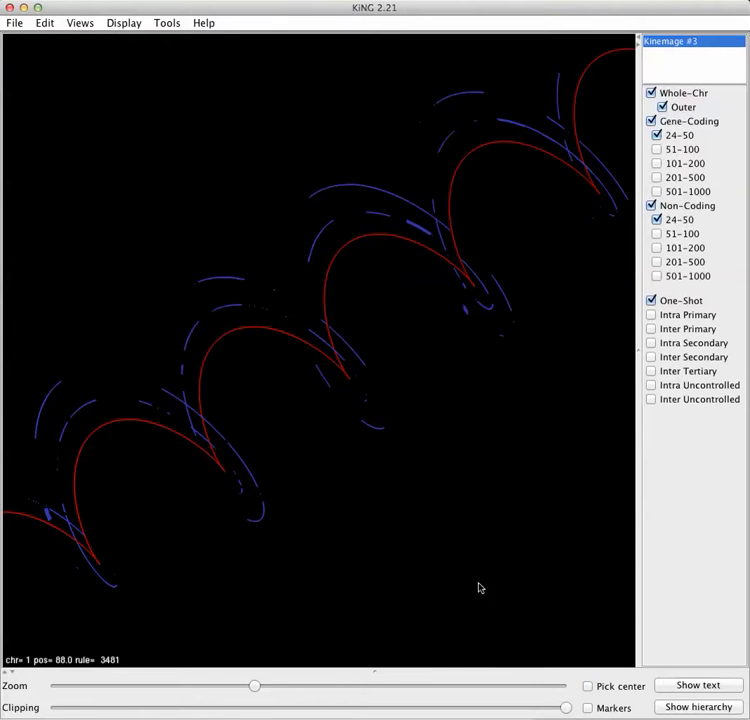
drag(255, 686, 230, 686)
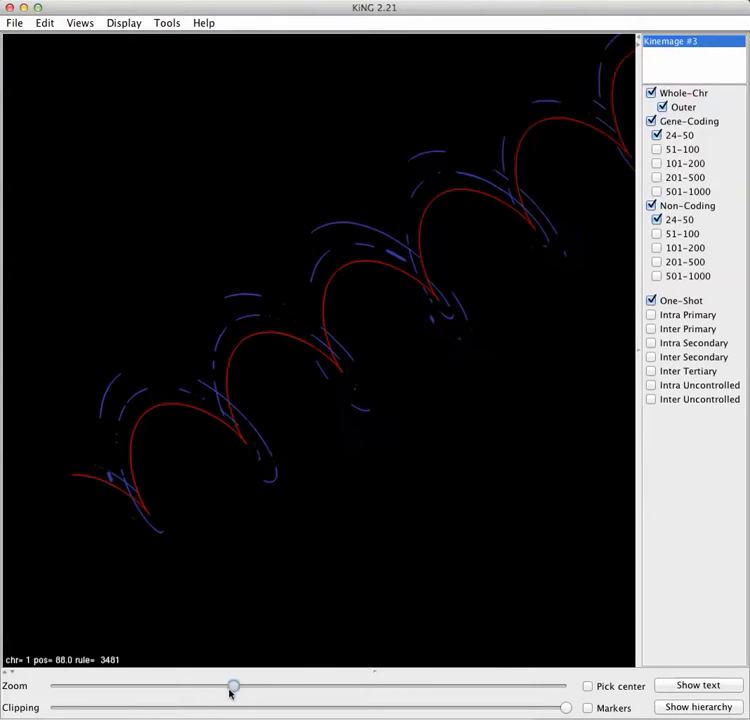
drag(230, 686, 210, 686)
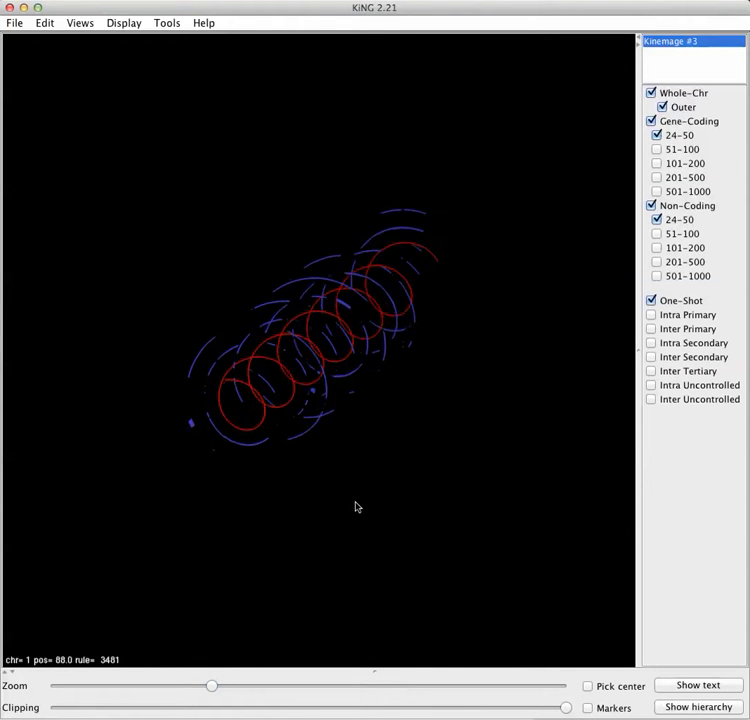
drag(358, 507, 330, 533)
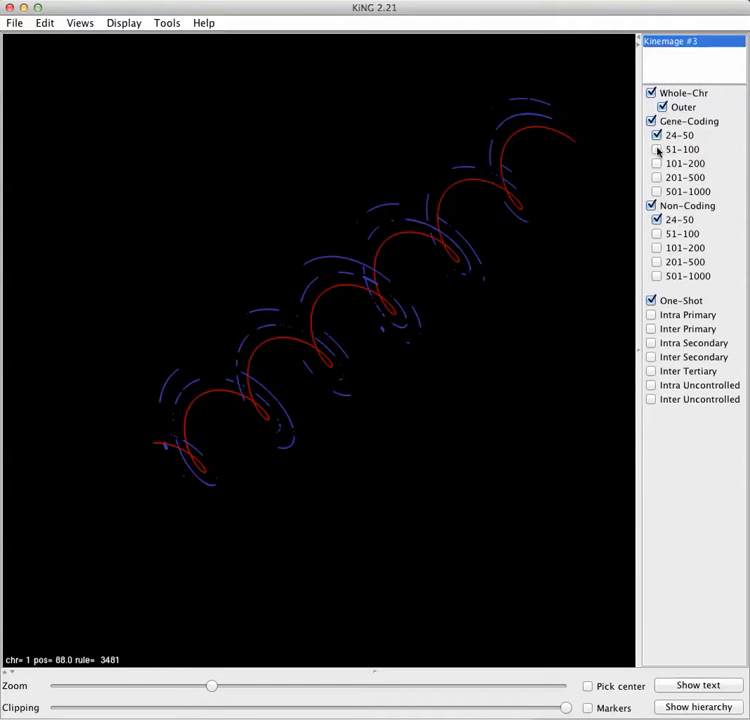
Step: Add Gene-Coding 51-100, 101-200, 201-500, 501-1000 and all Non-Coding size classes
click(657, 149)
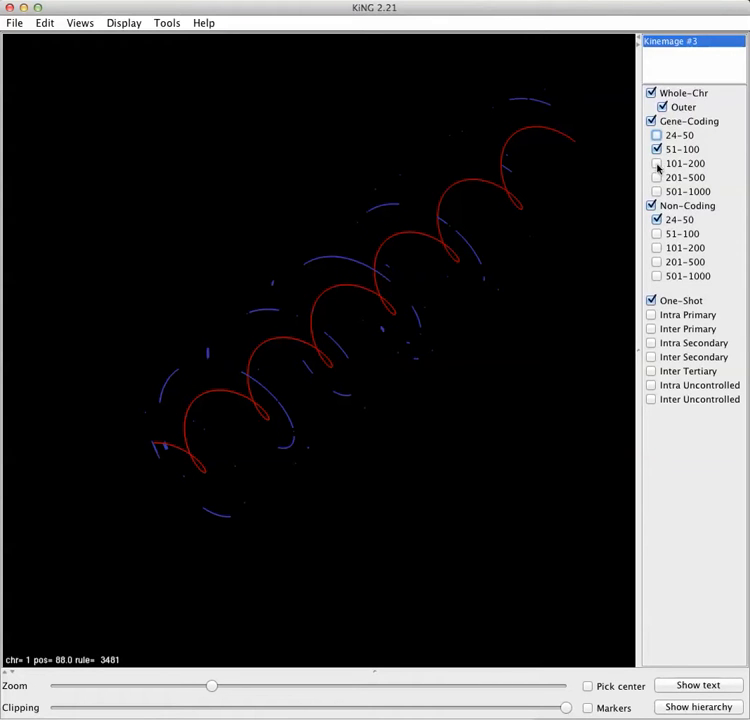
click(657, 163)
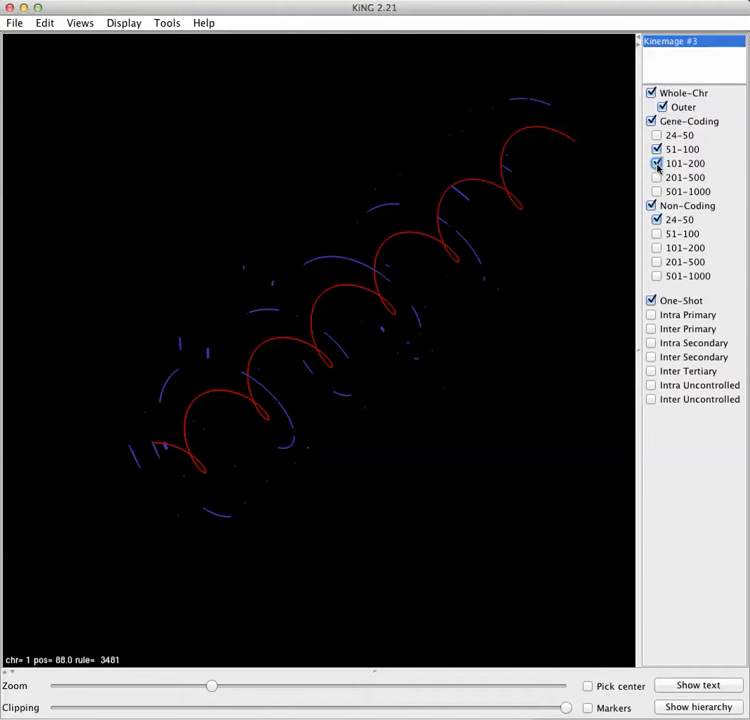
click(657, 177)
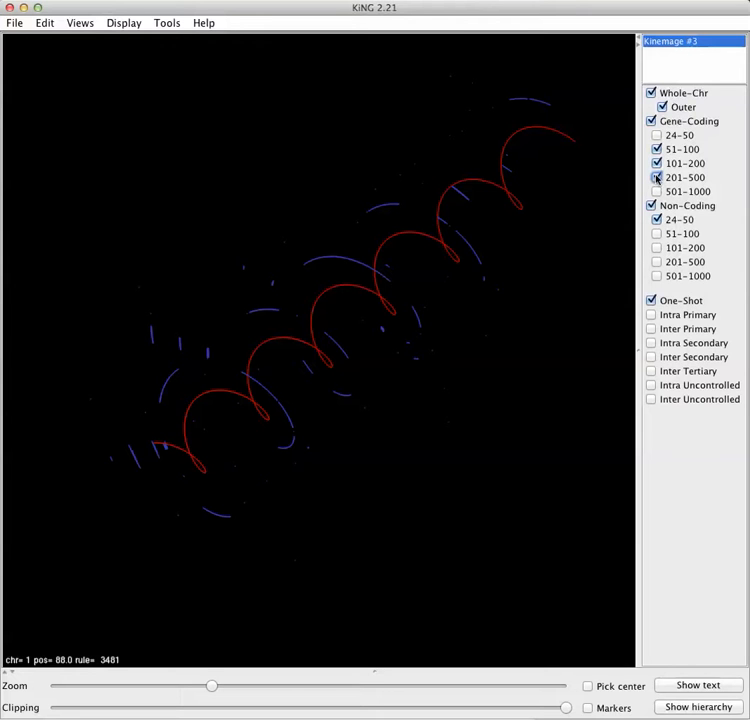
click(657, 191)
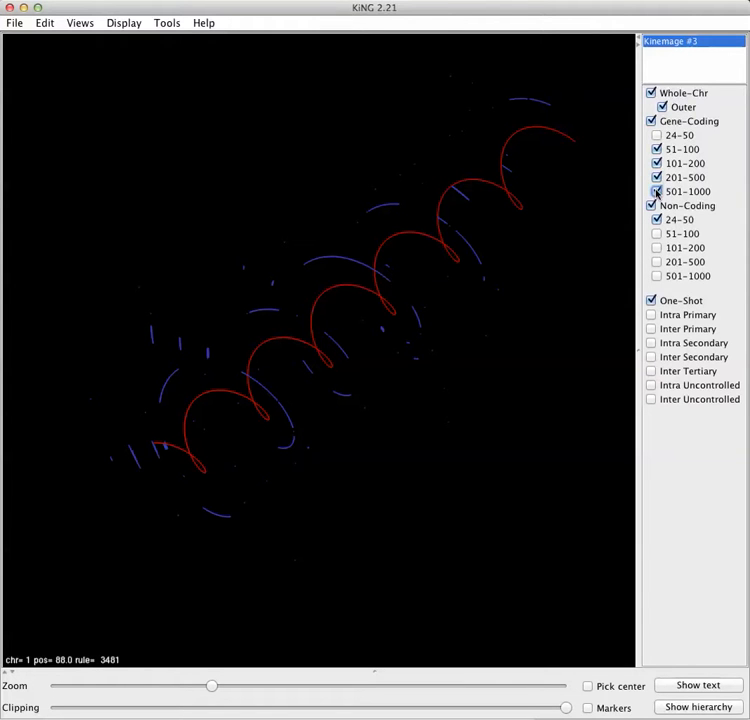
click(657, 191)
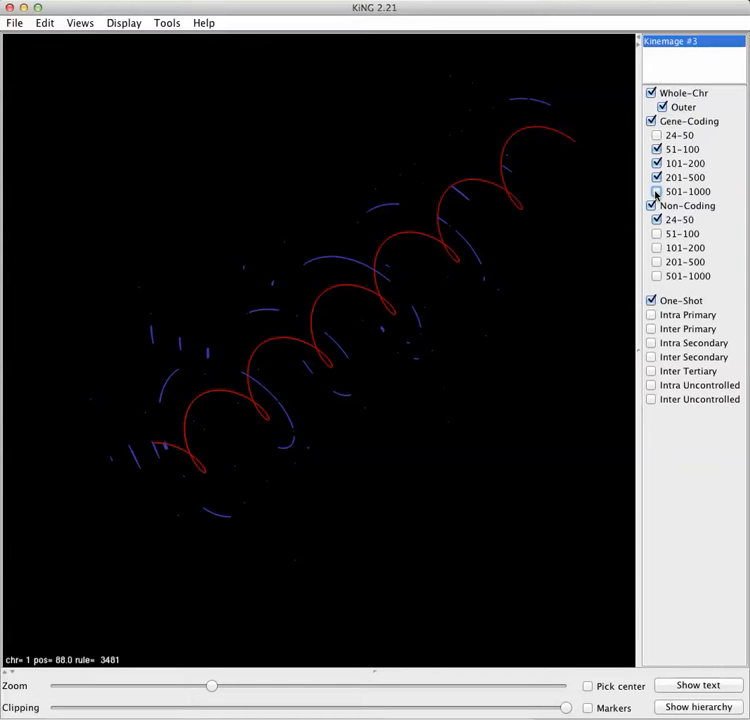
click(657, 191)
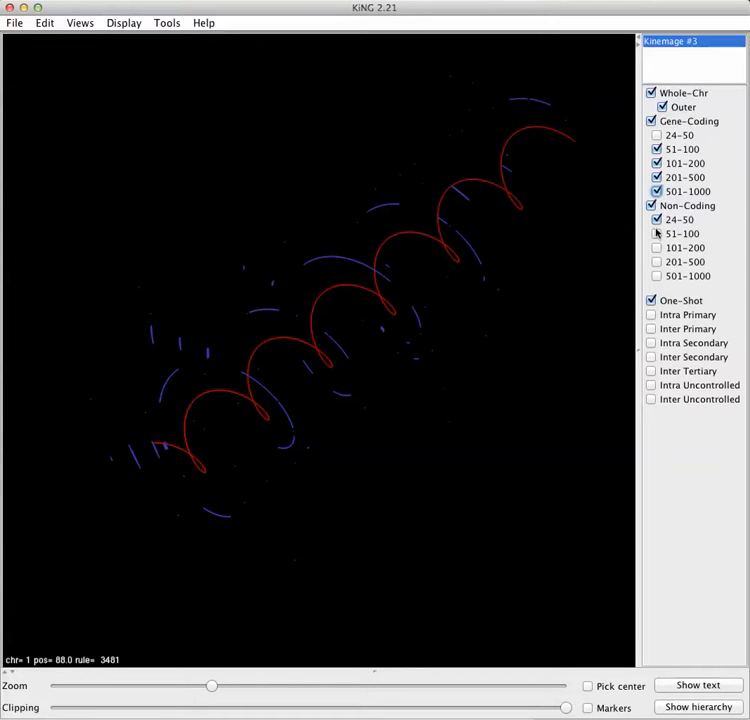
click(657, 233)
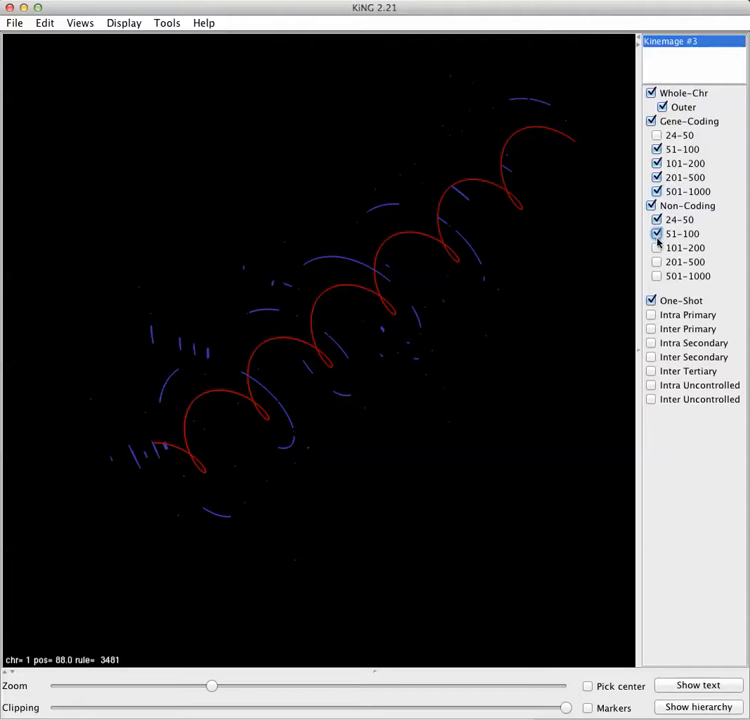
click(657, 247)
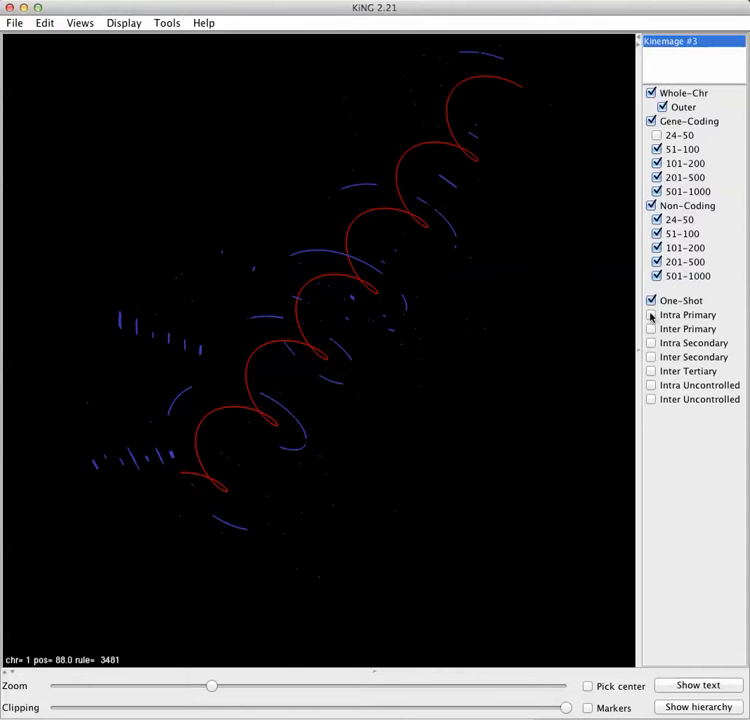
Step: Show Intra Primary connectrons, hiding One-Shot and Non-Coding 51-100
click(652, 315)
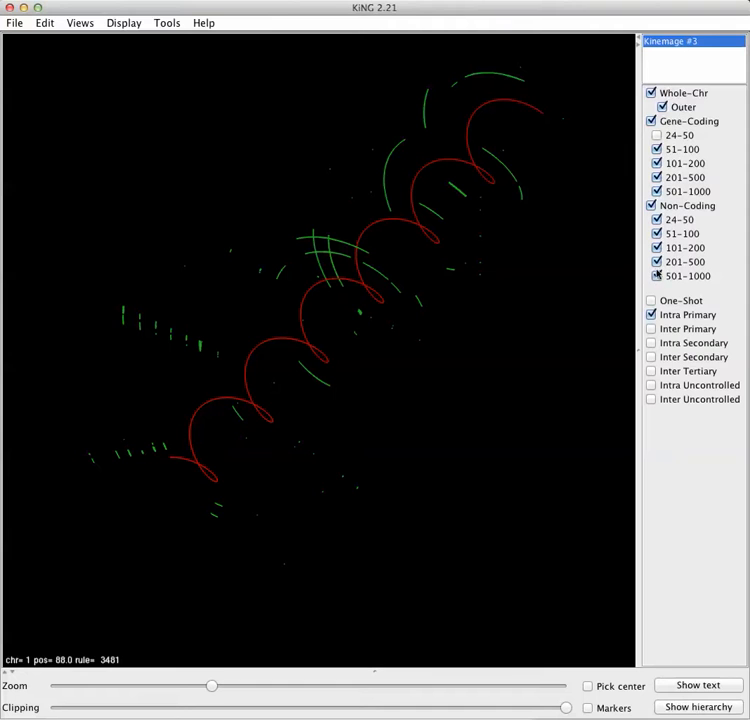
click(656, 261)
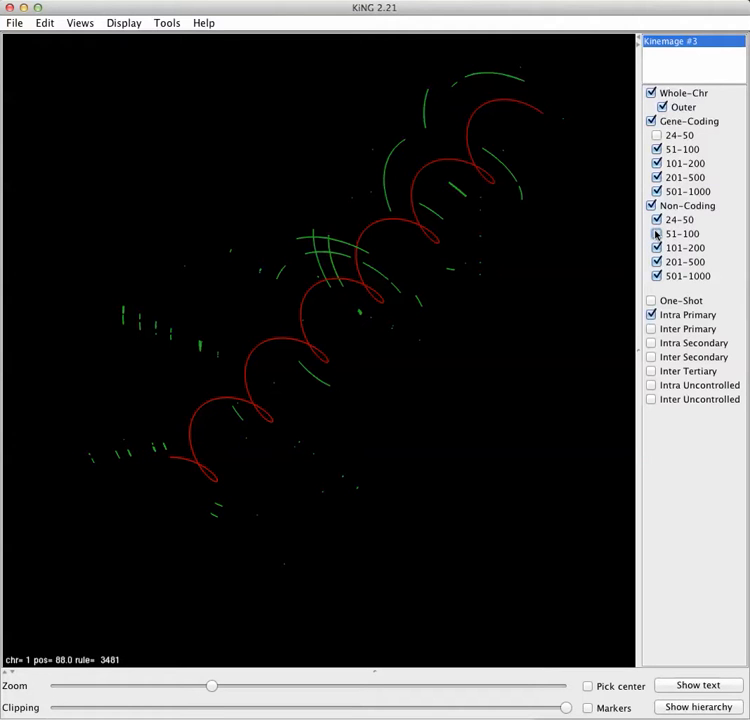
click(657, 233)
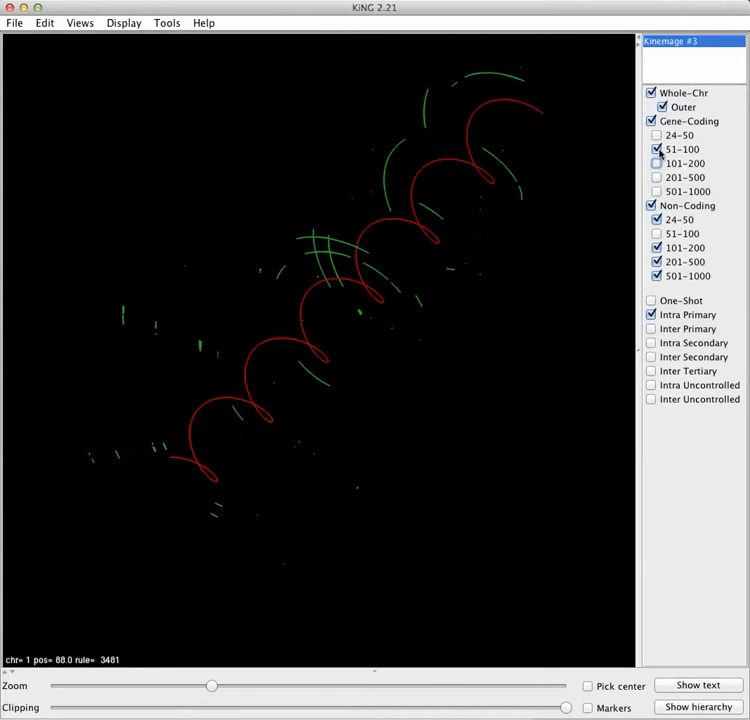
Step: Toggle Gene-Coding 51-100 off and back on, then uncheck the Non-Coding 51-100 and 24-50 connectrons
click(656, 149)
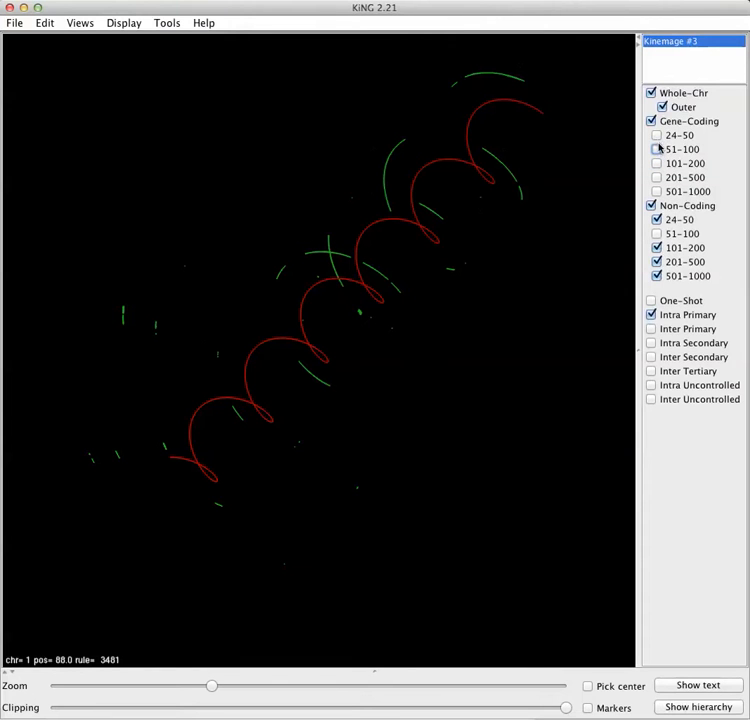
click(656, 149)
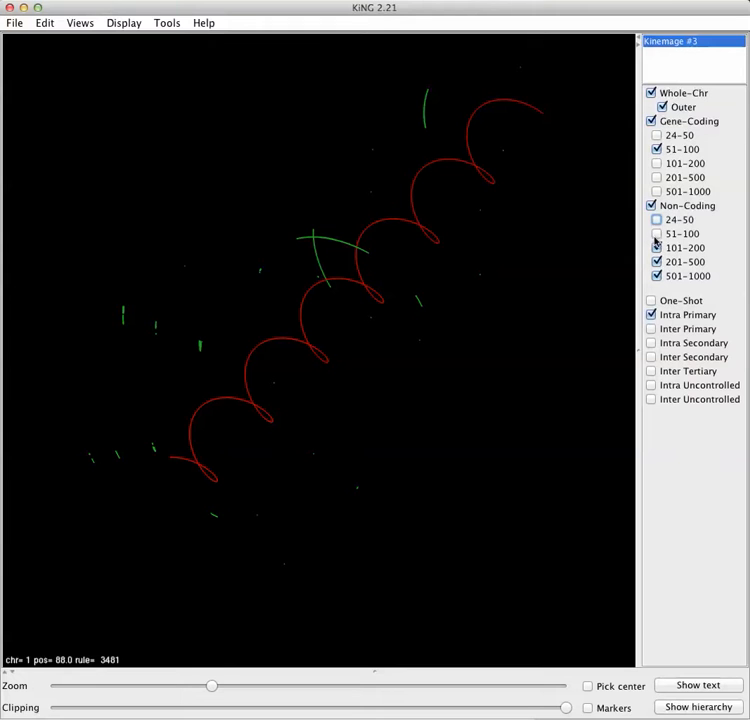
click(657, 135)
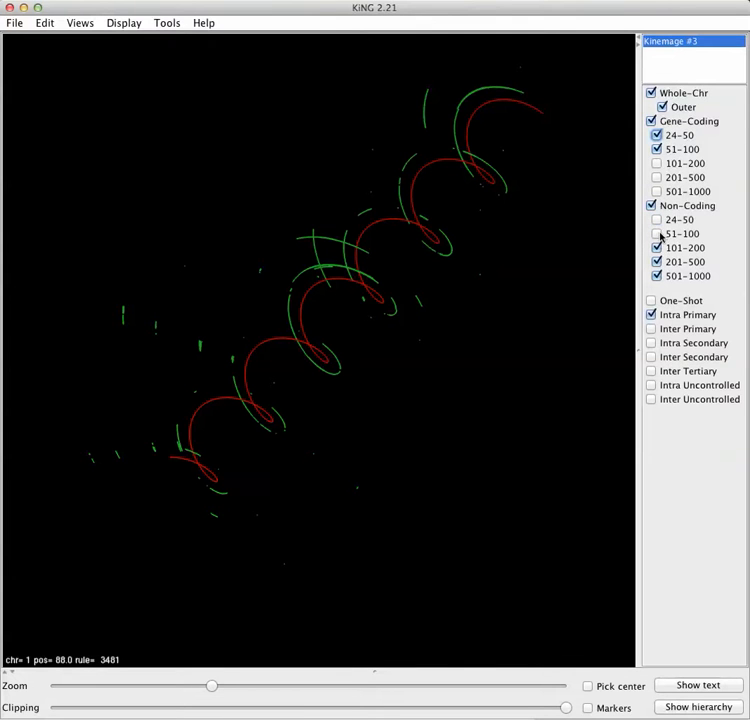
click(657, 233)
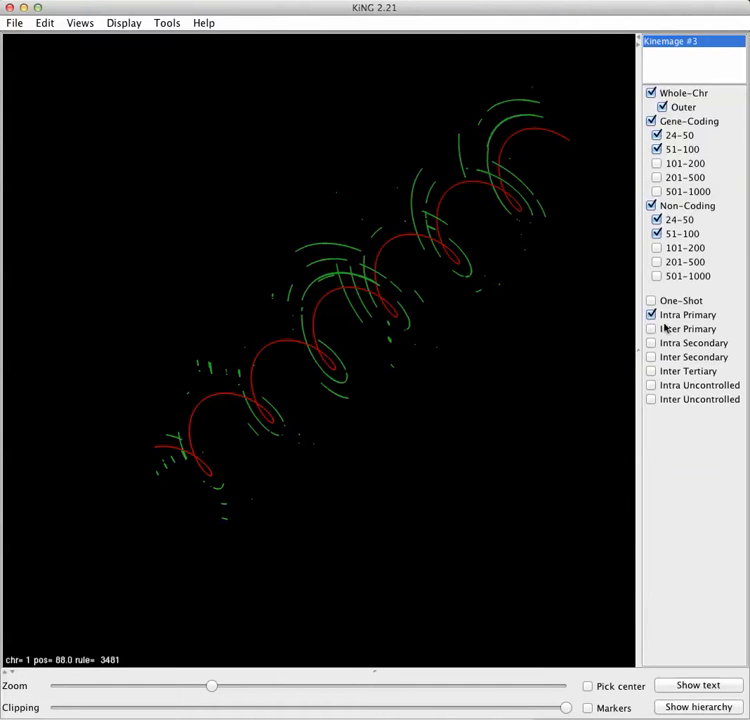
Step: Replace the green Intra Primary arcs with magenta Inter Primary arcs and rotate the spiral
click(652, 314)
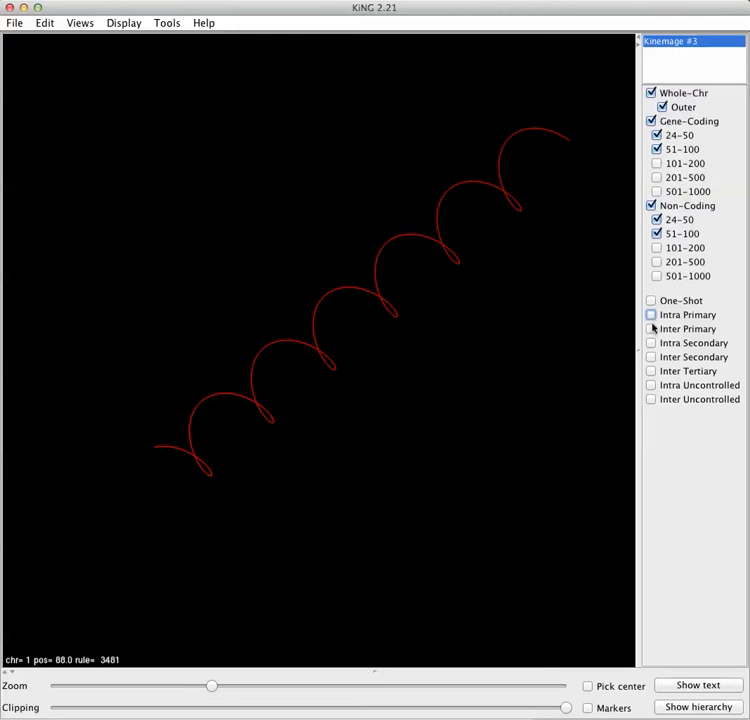
click(652, 329)
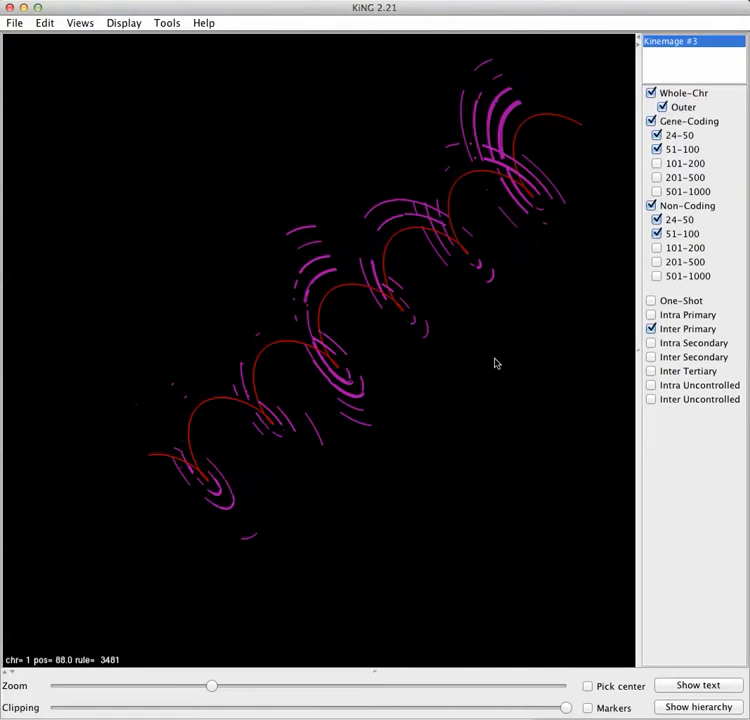
drag(495, 363, 610, 352)
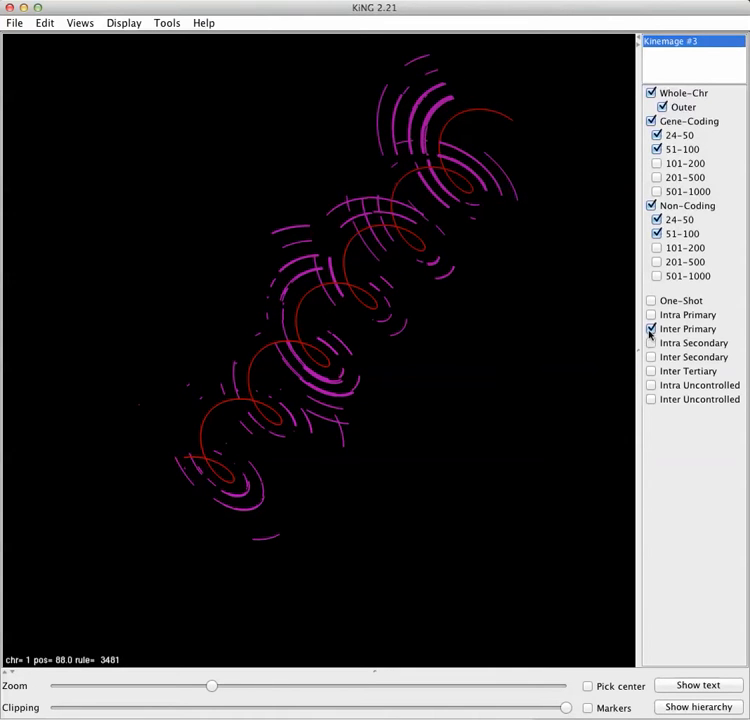
Step: Hide Inter Primary, briefly show yellow Intra Secondary arcs, then leave blue Inter Secondary arcs shown
click(651, 329)
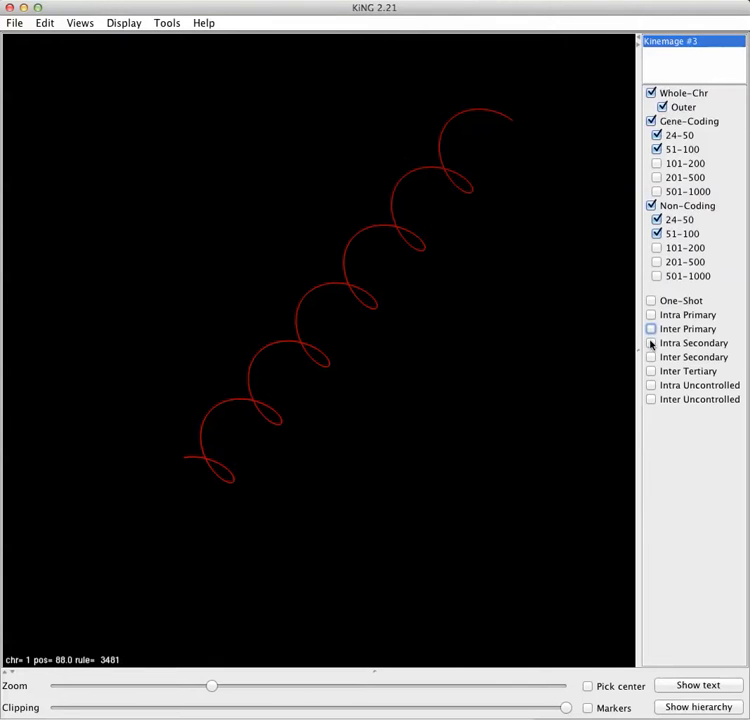
click(651, 343)
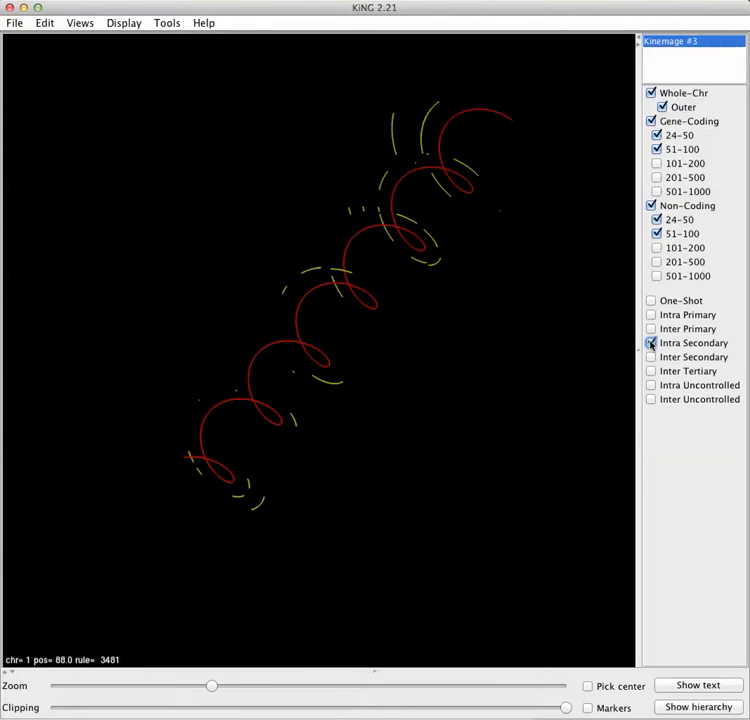
click(651, 343)
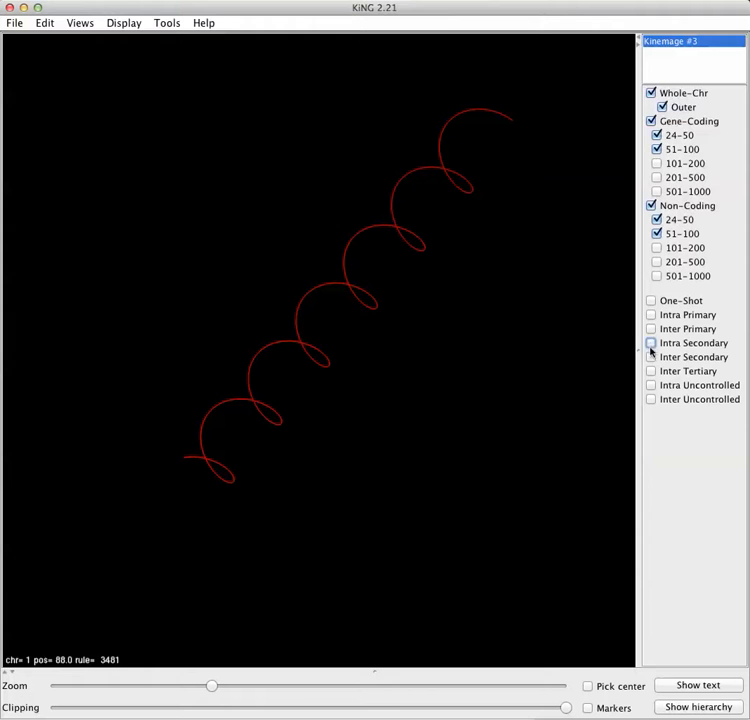
click(651, 357)
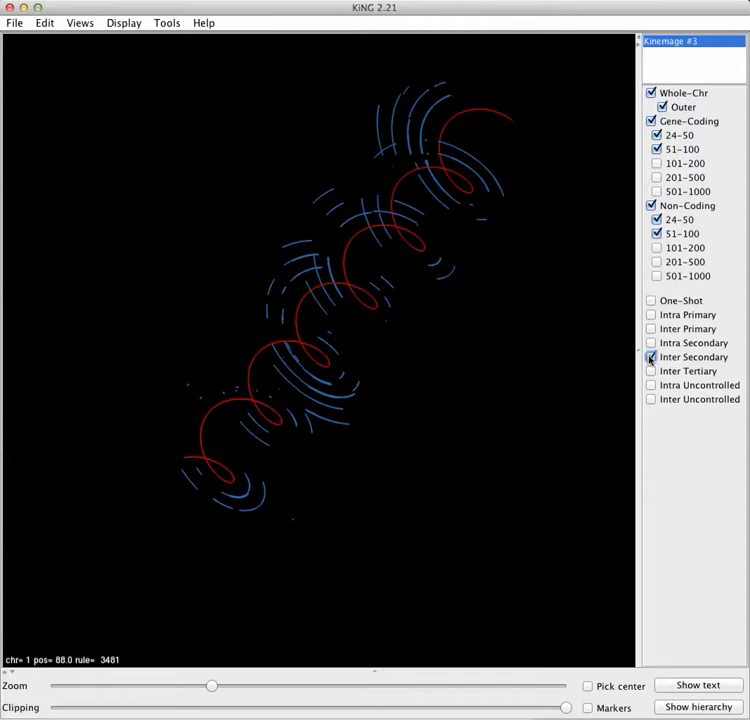
click(651, 357)
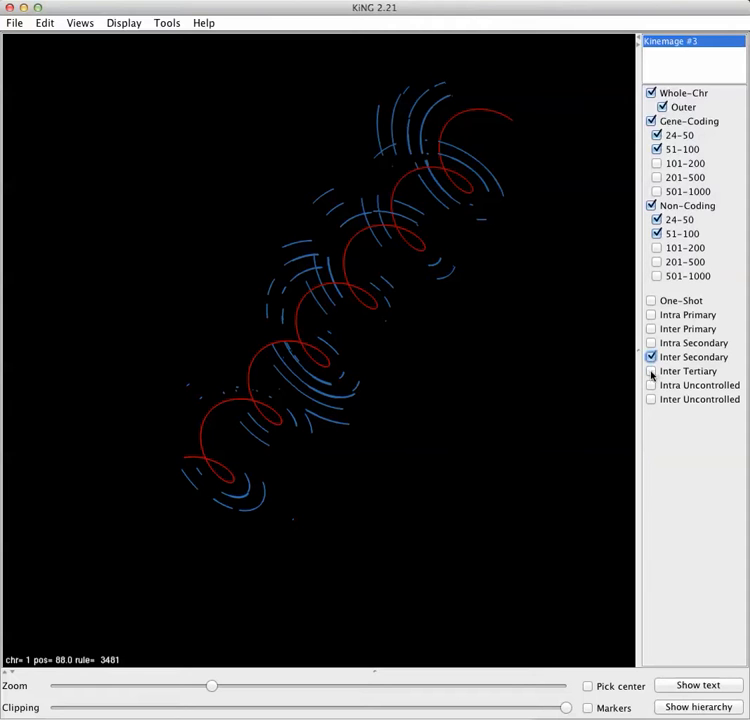
Step: Hide Inter Secondary and show the Inter Tertiary and Intra Uncontrolled connectrons
click(652, 371)
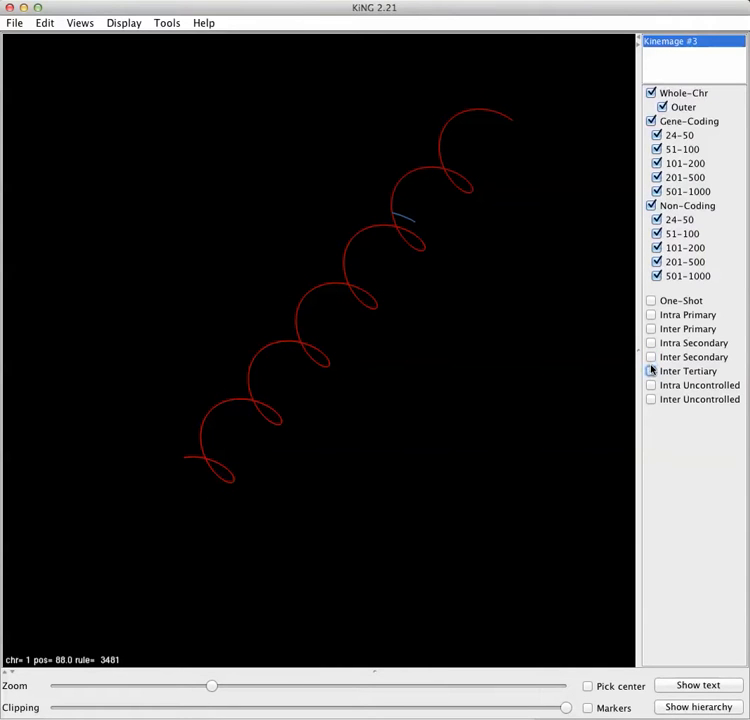
click(651, 371)
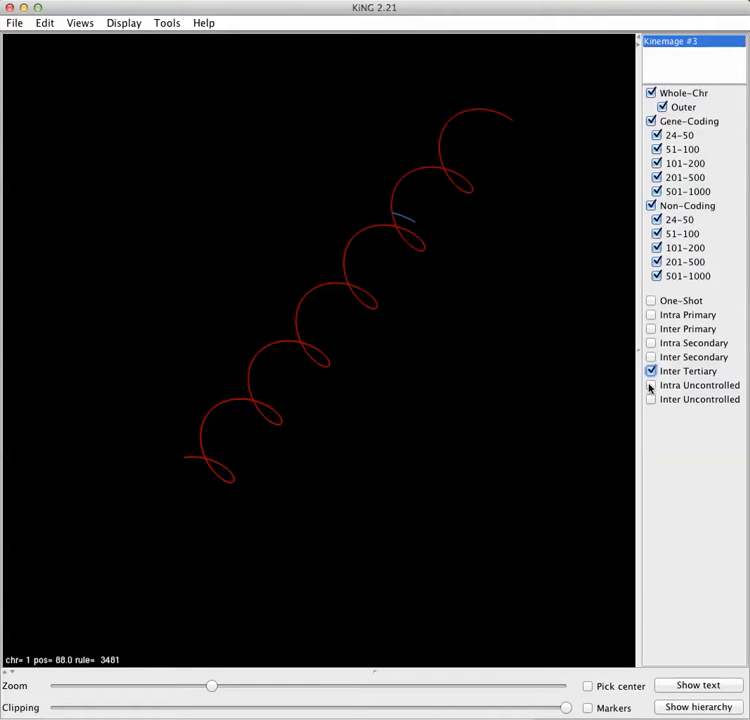
click(651, 385)
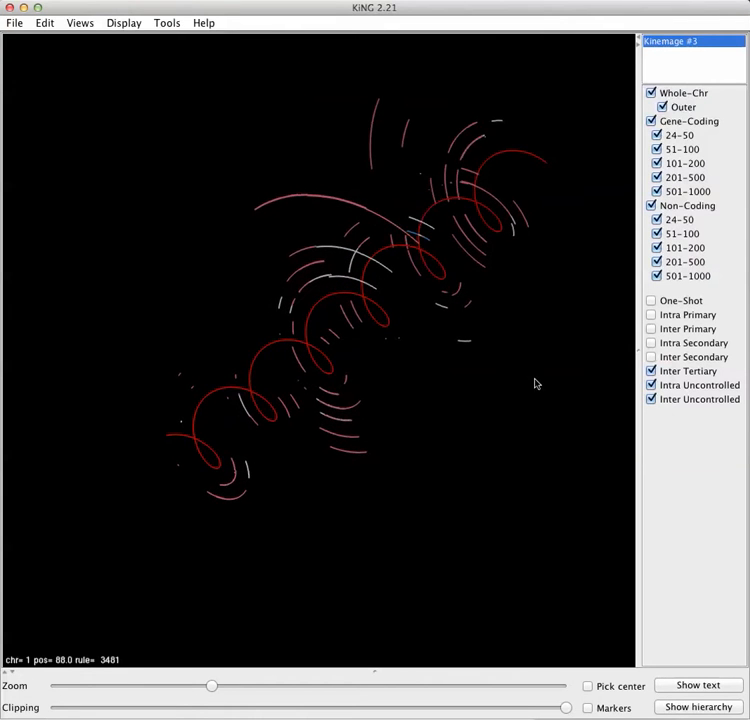
Step: Hide the inter and intra uncontrolled connectron groups
click(651, 385)
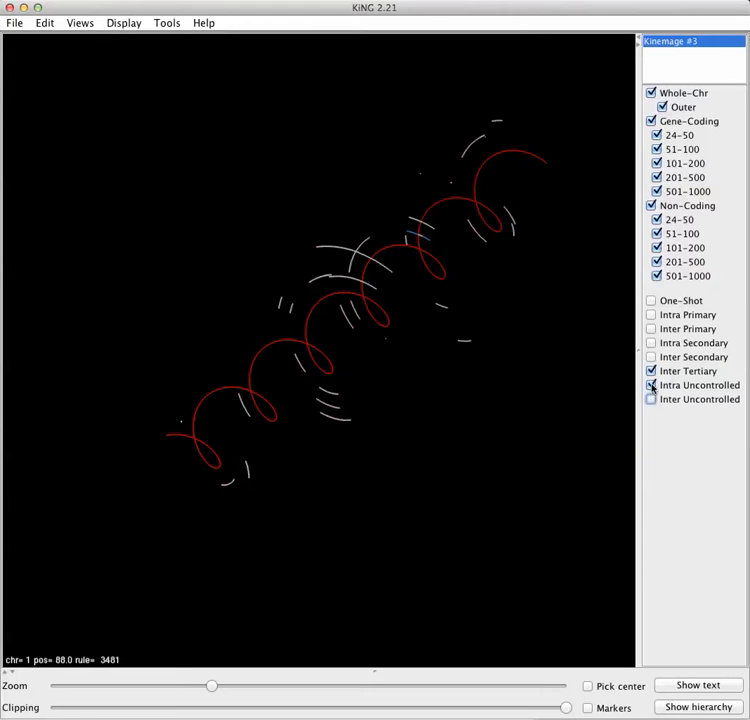
click(651, 385)
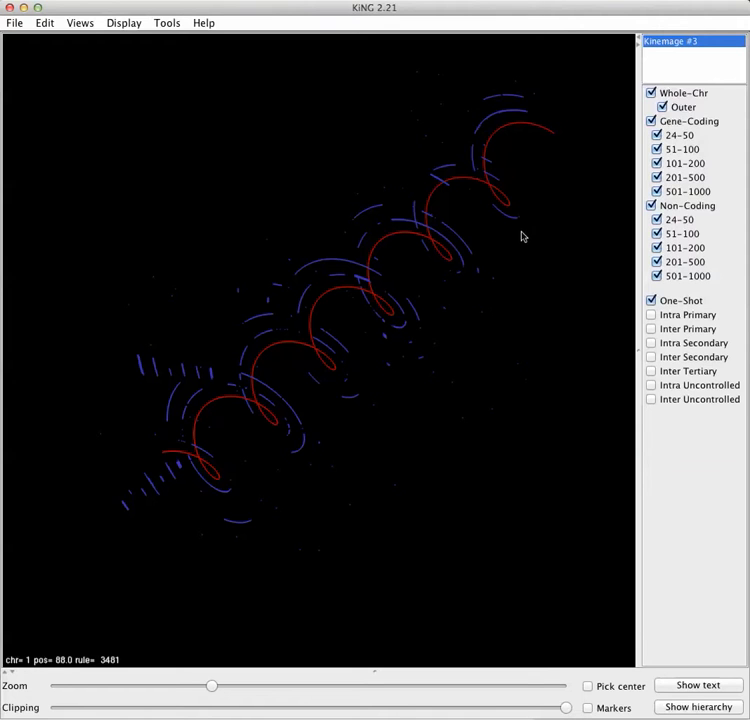
mouse_move(500, 251)
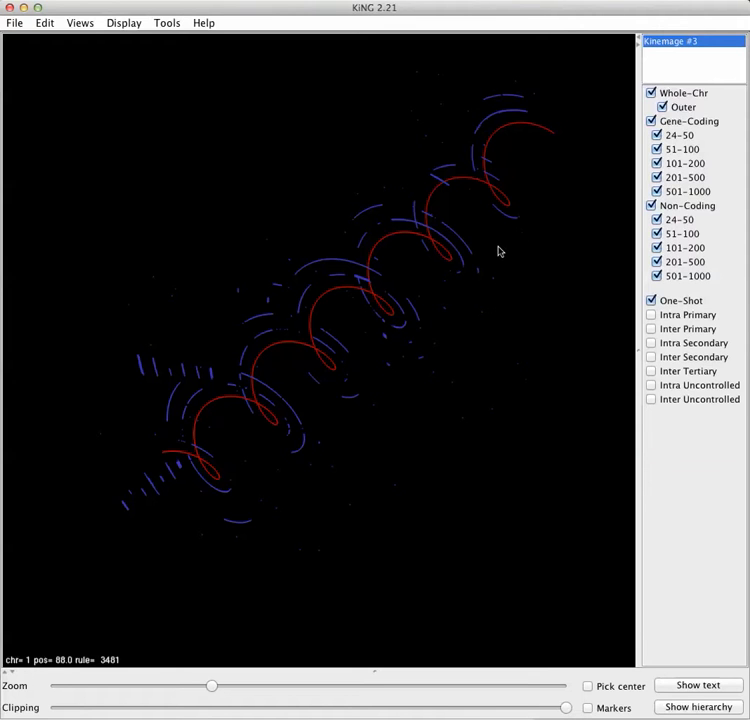
mouse_move(410, 297)
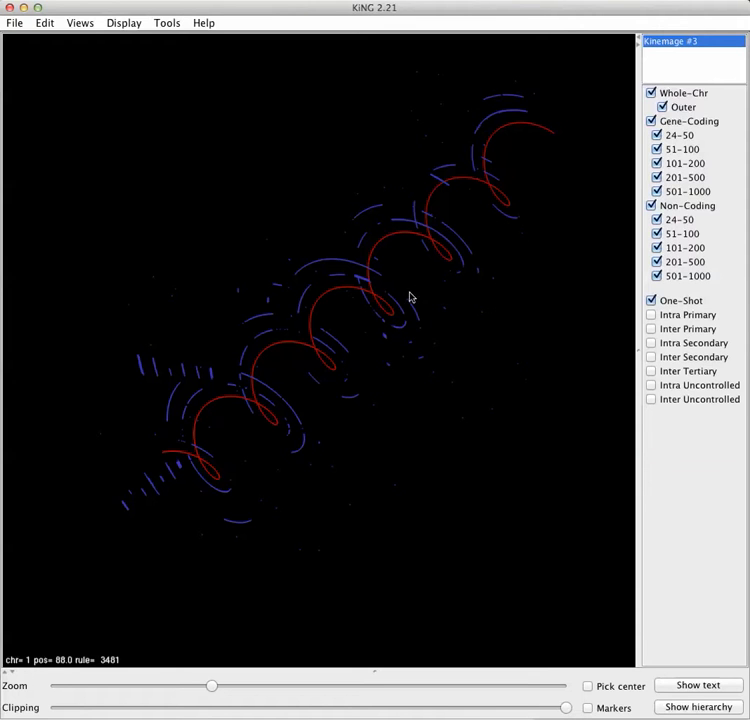
mouse_move(420, 294)
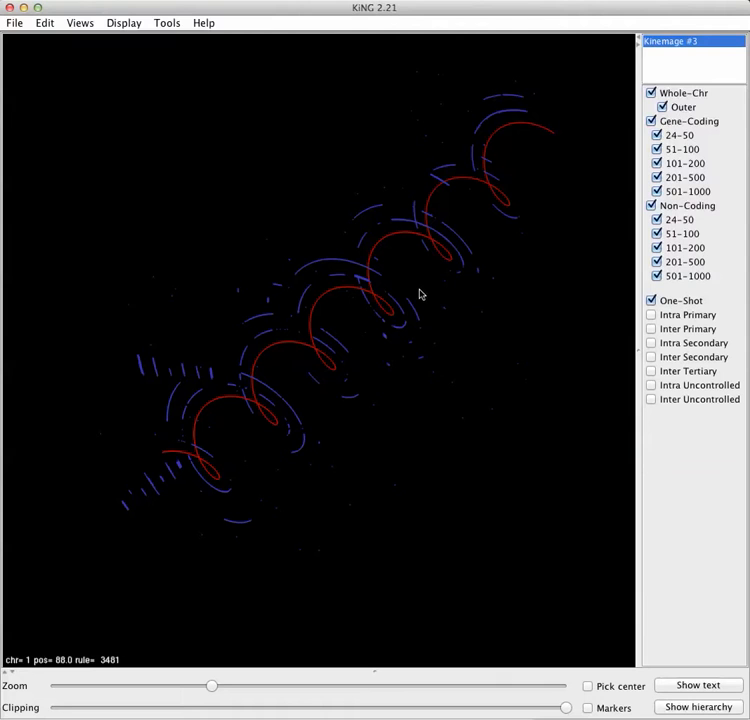
mouse_move(277, 403)
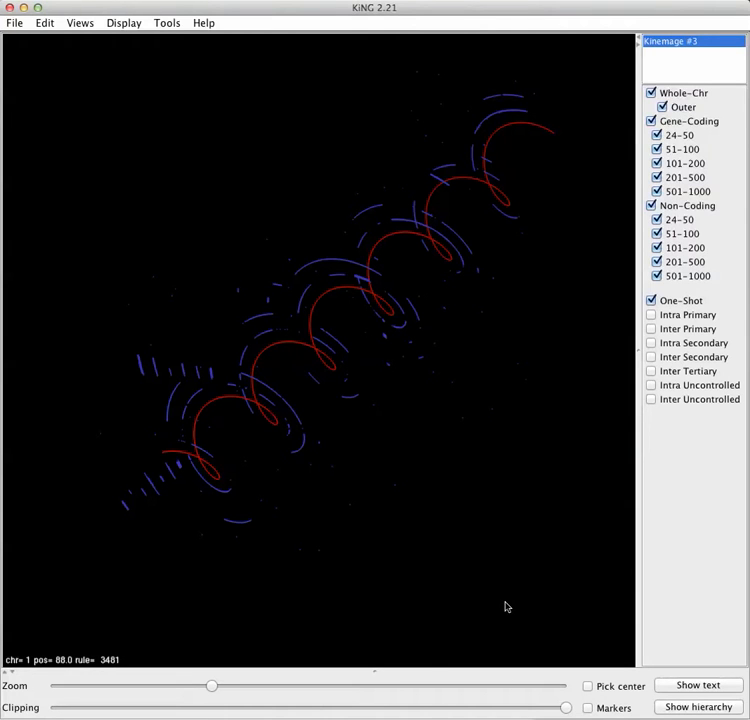
mouse_move(510, 609)
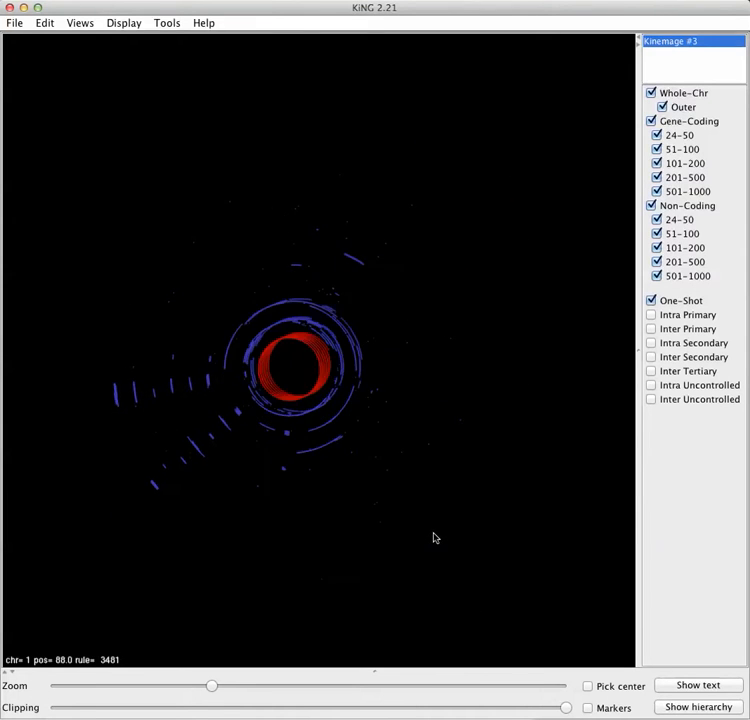
drag(435, 538, 410, 555)
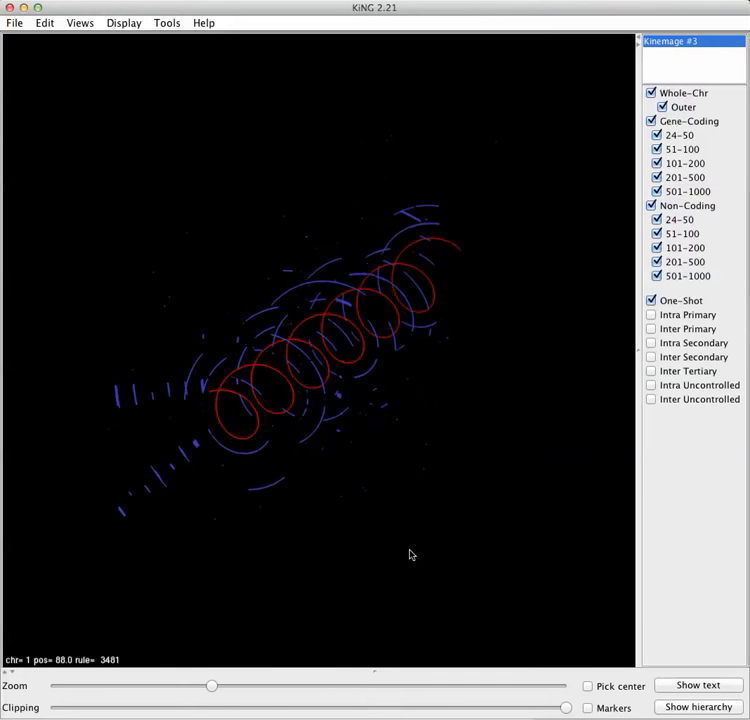
drag(410, 555, 390, 582)
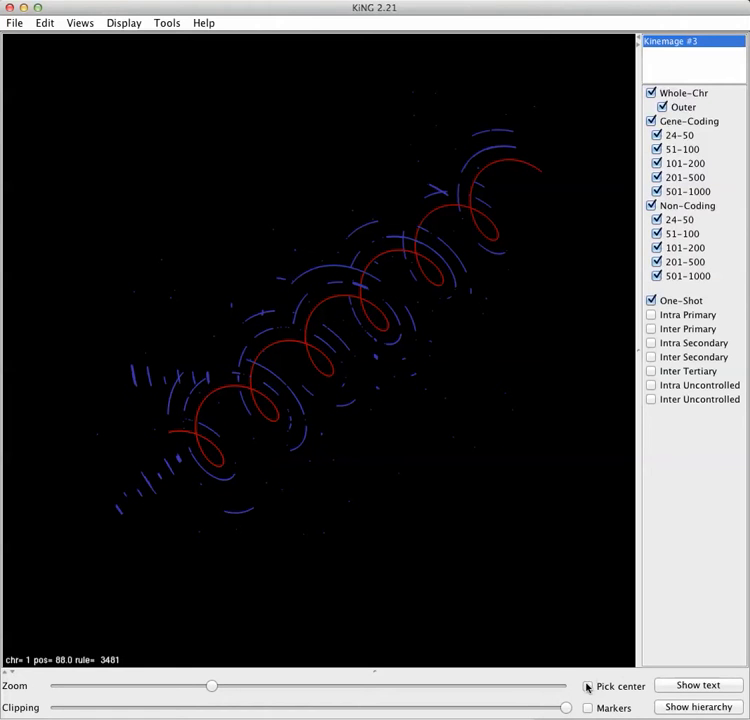
Step: Recenter with Pick center, zoom in on one-shot strands, rotate slightly, then zoom back out
click(588, 686)
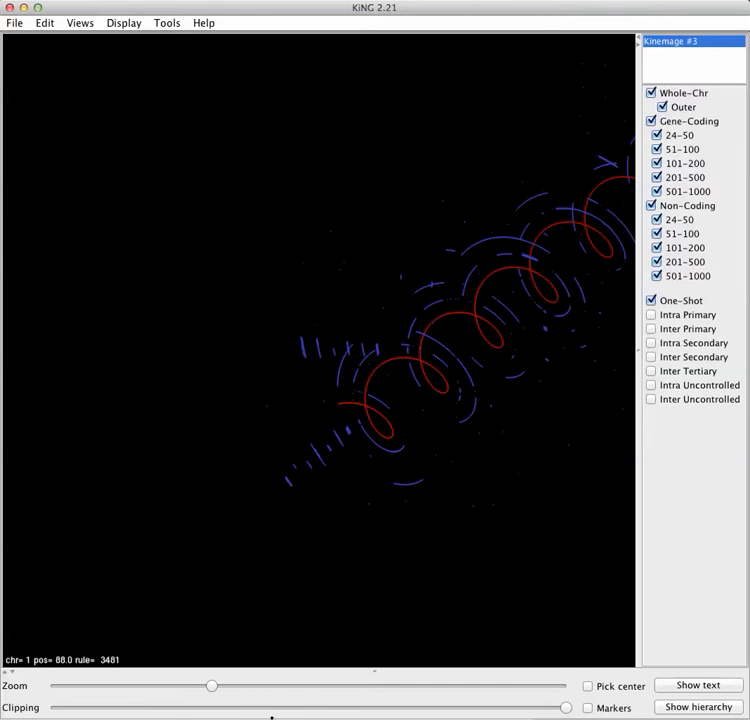
drag(210, 686, 335, 686)
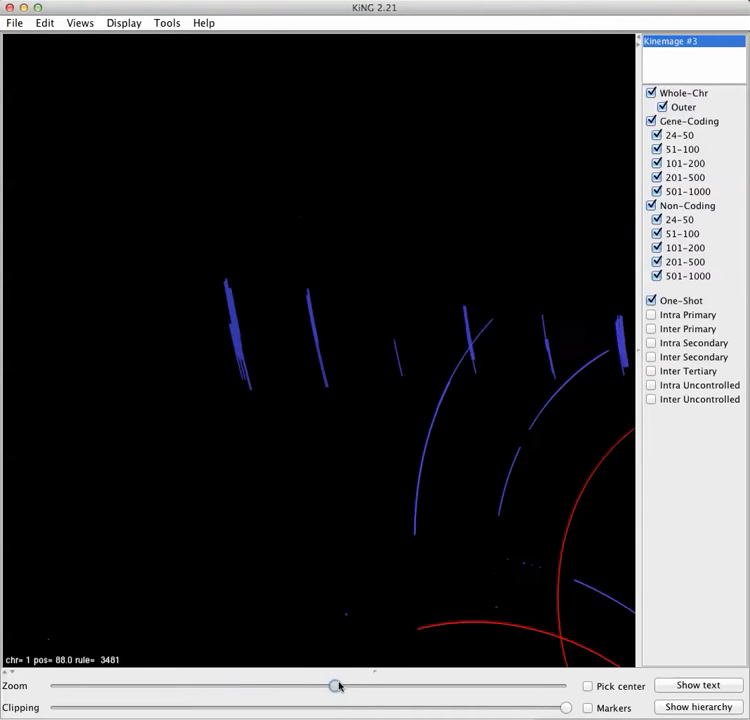
drag(335, 685, 397, 685)
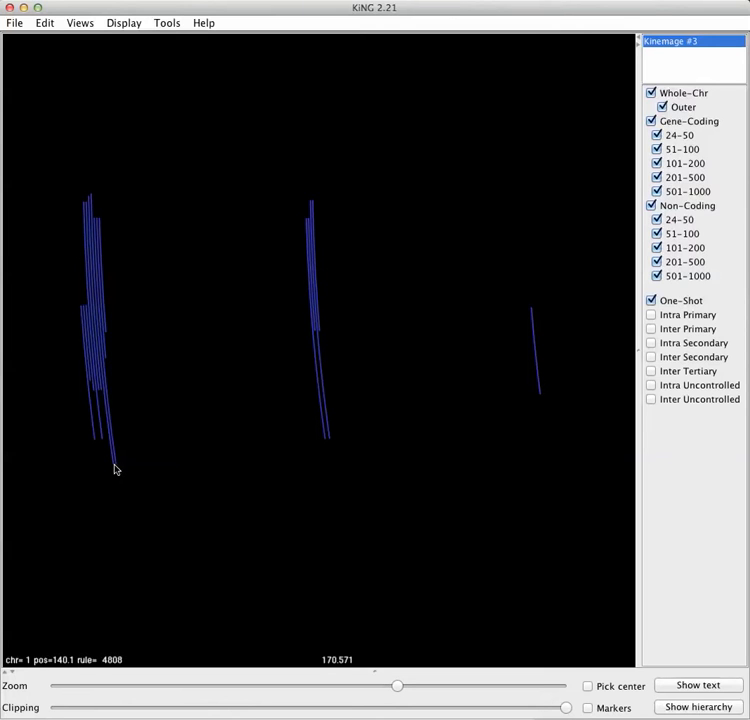
mouse_move(100, 224)
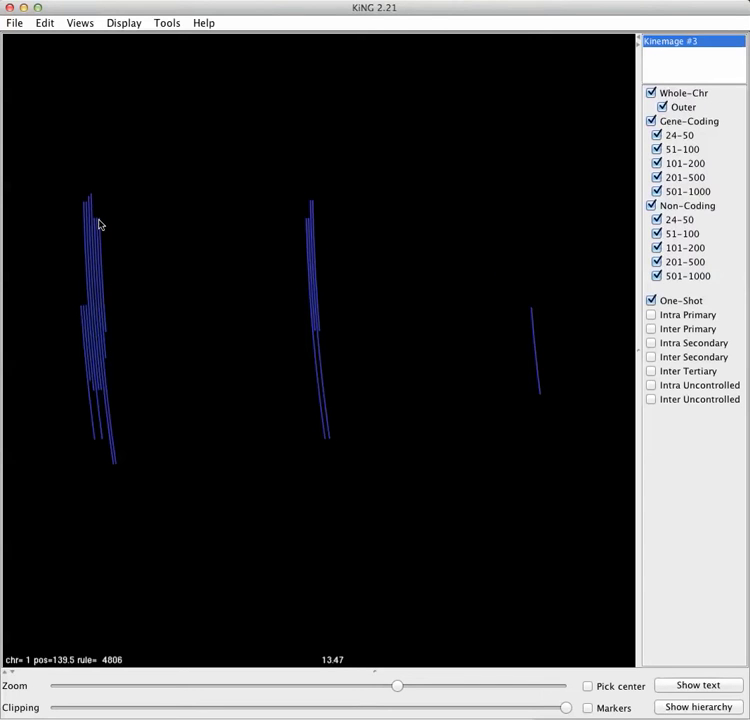
mouse_move(97, 253)
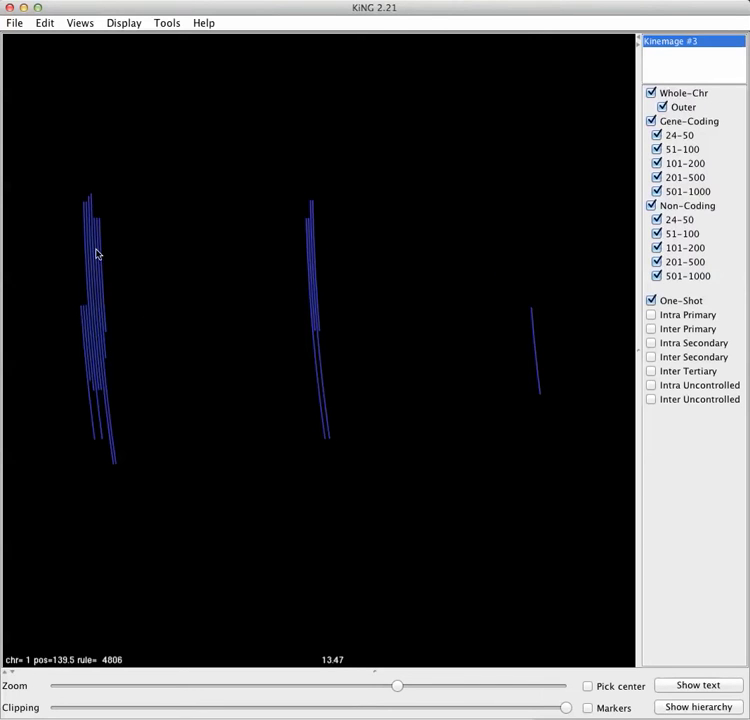
mouse_move(504, 349)
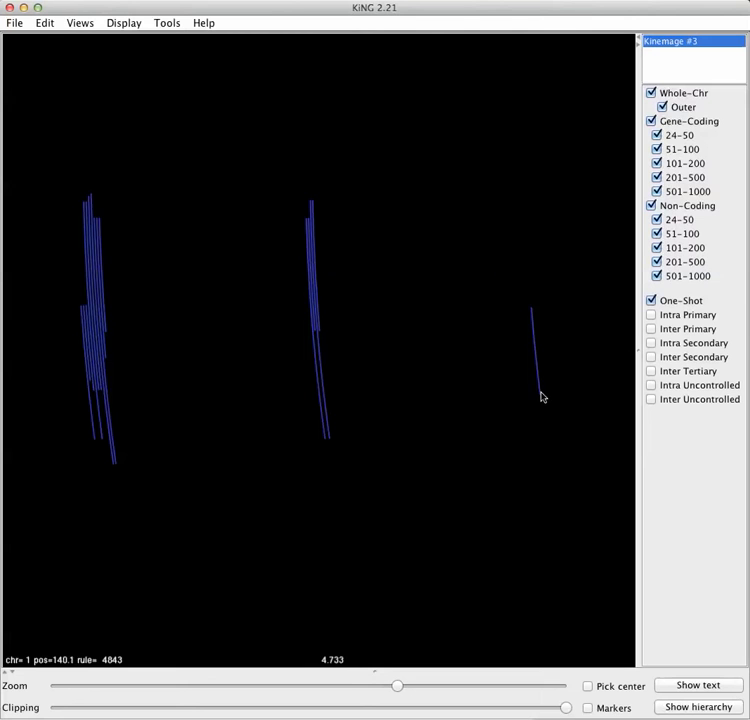
drag(540, 397, 427, 448)
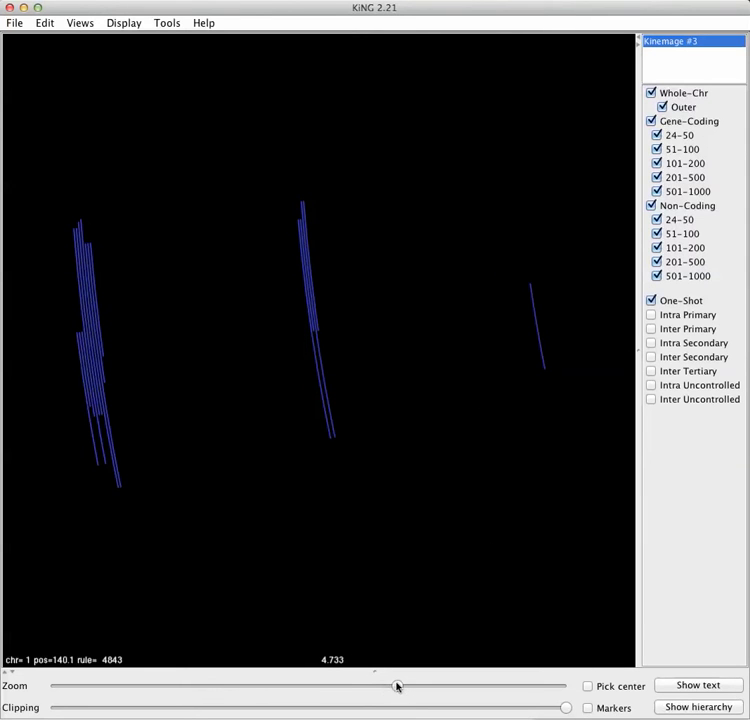
drag(398, 686, 211, 686)
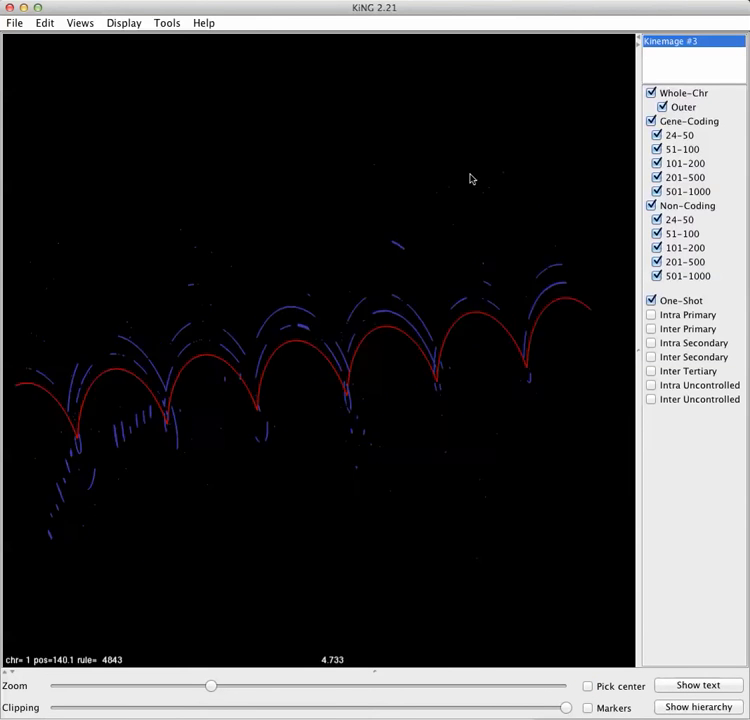
Step: Rotate the zoomed-out spiral back to its diagonal view
drag(472, 178, 490, 208)
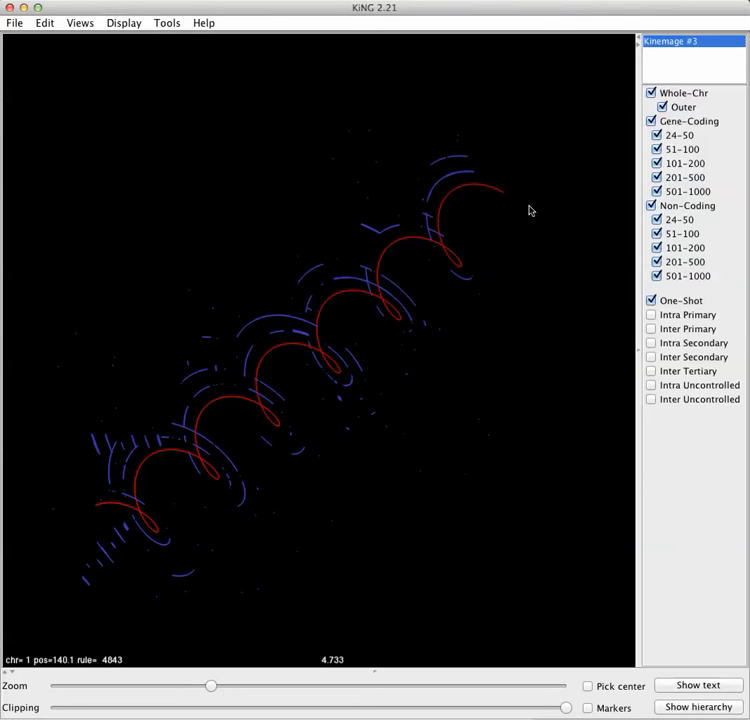
mouse_move(532, 230)
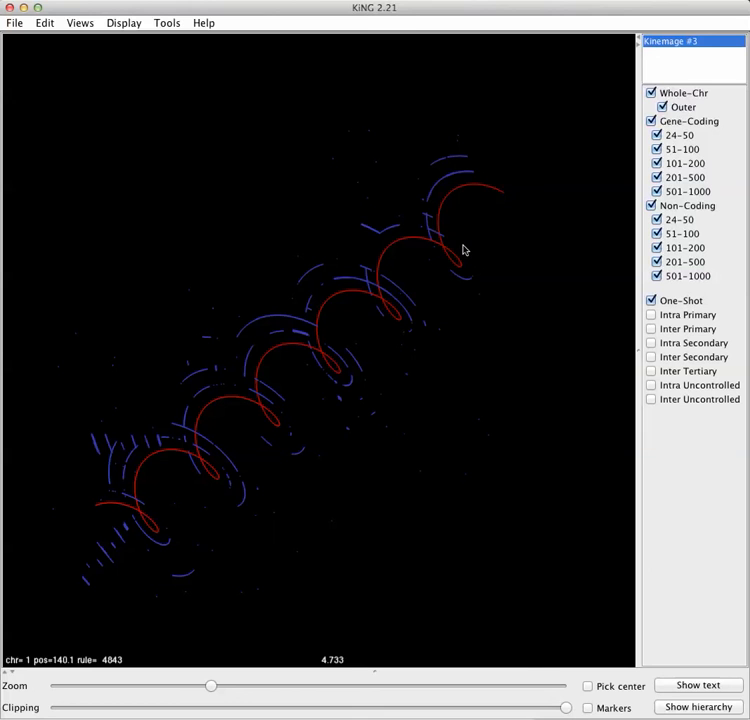
mouse_move(461, 253)
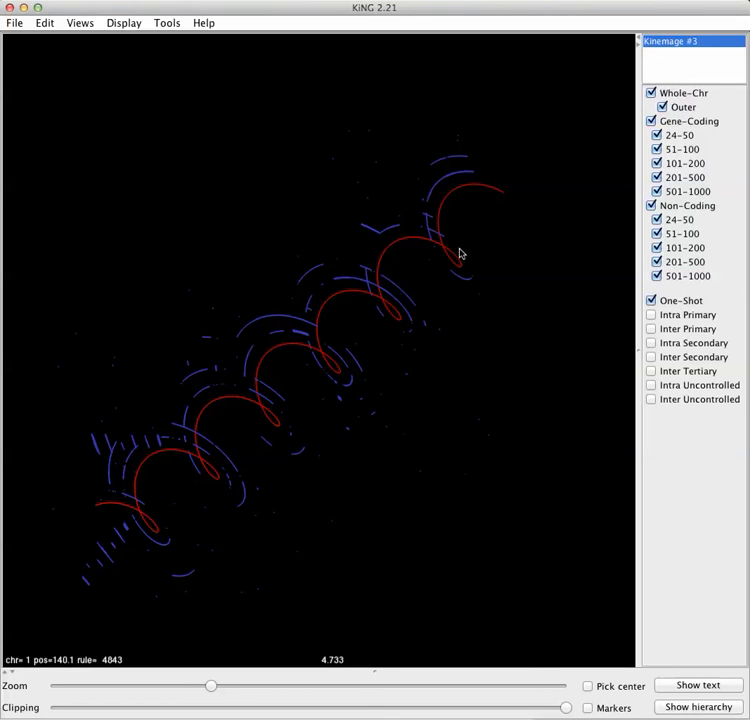
mouse_move(60, 86)
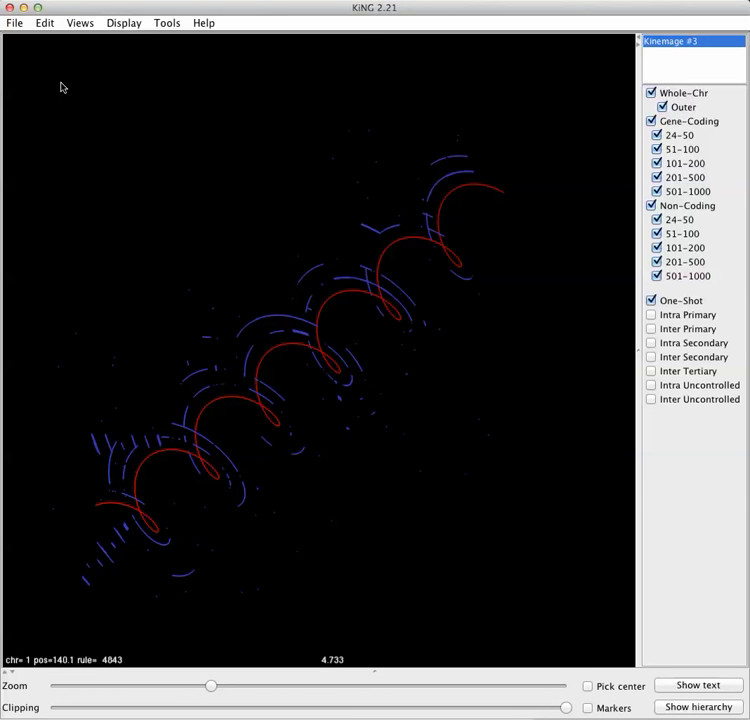
mouse_move(221, 211)
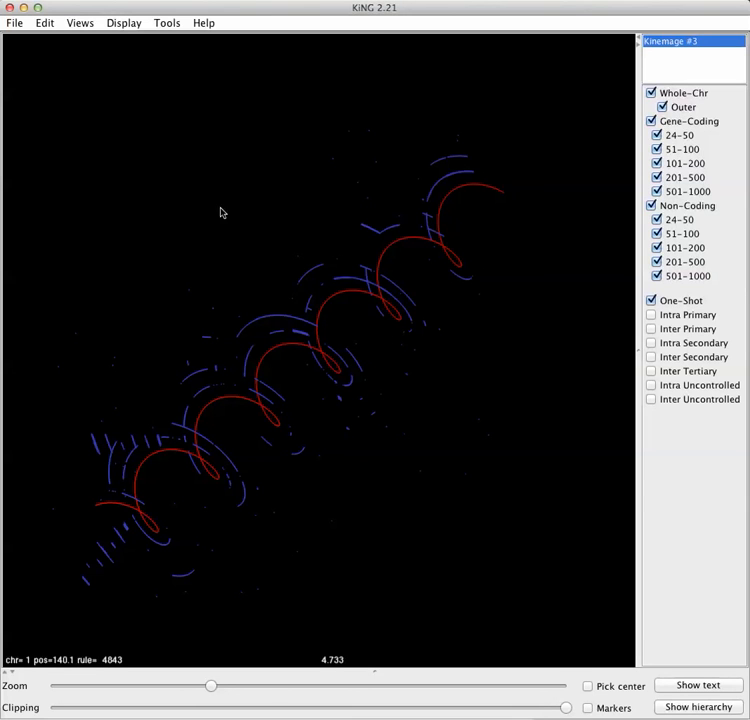